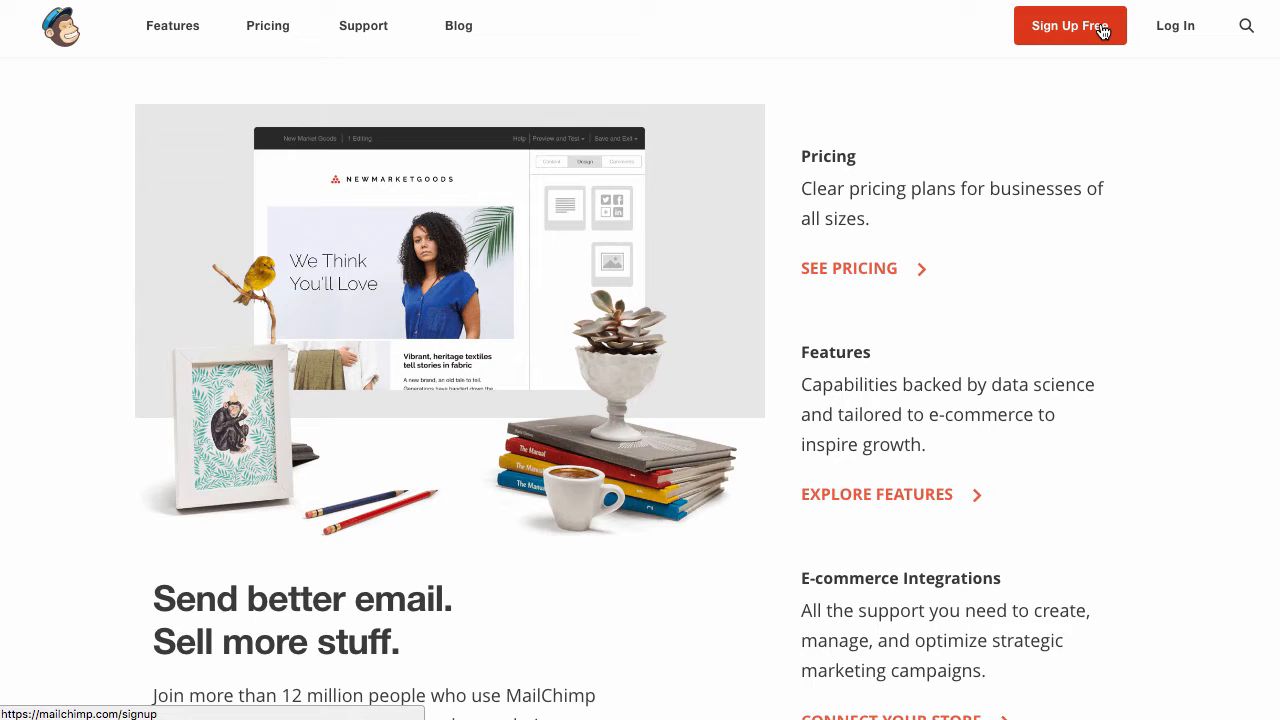
Step: Sign up for a free MailChimp account with email, username and password, reaching the Dashboard
click(1069, 25)
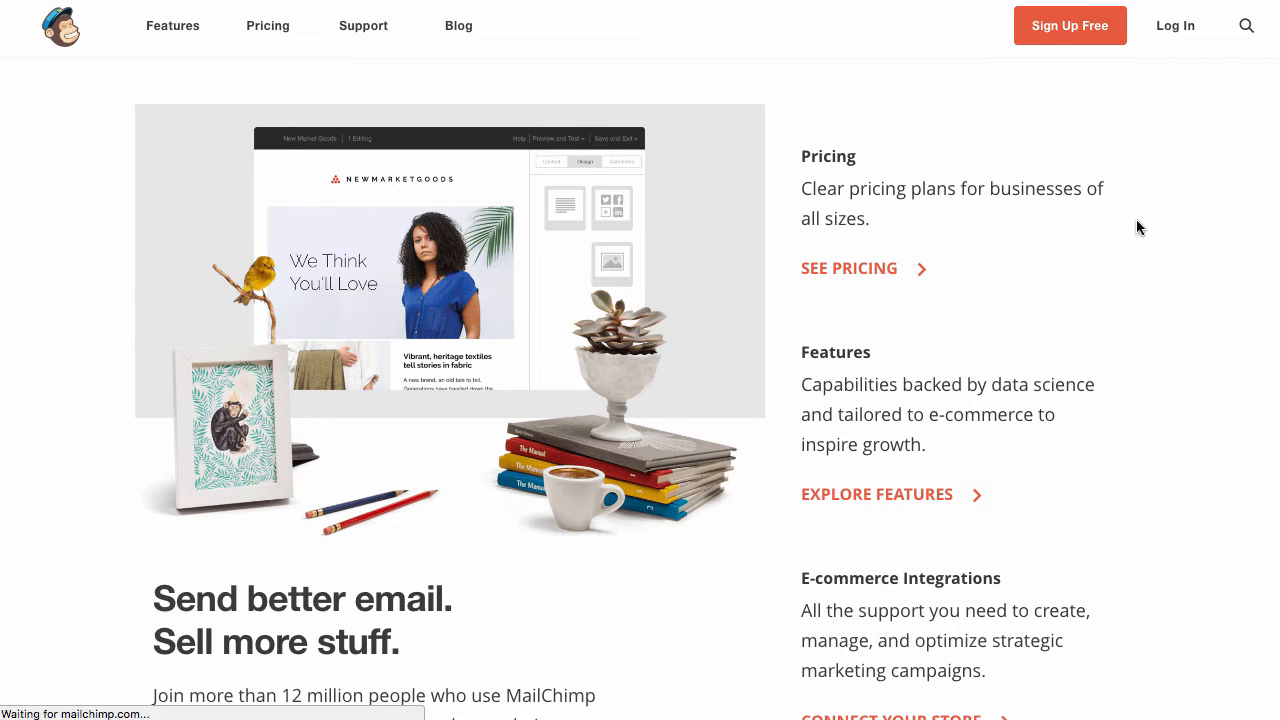
click(1069, 25)
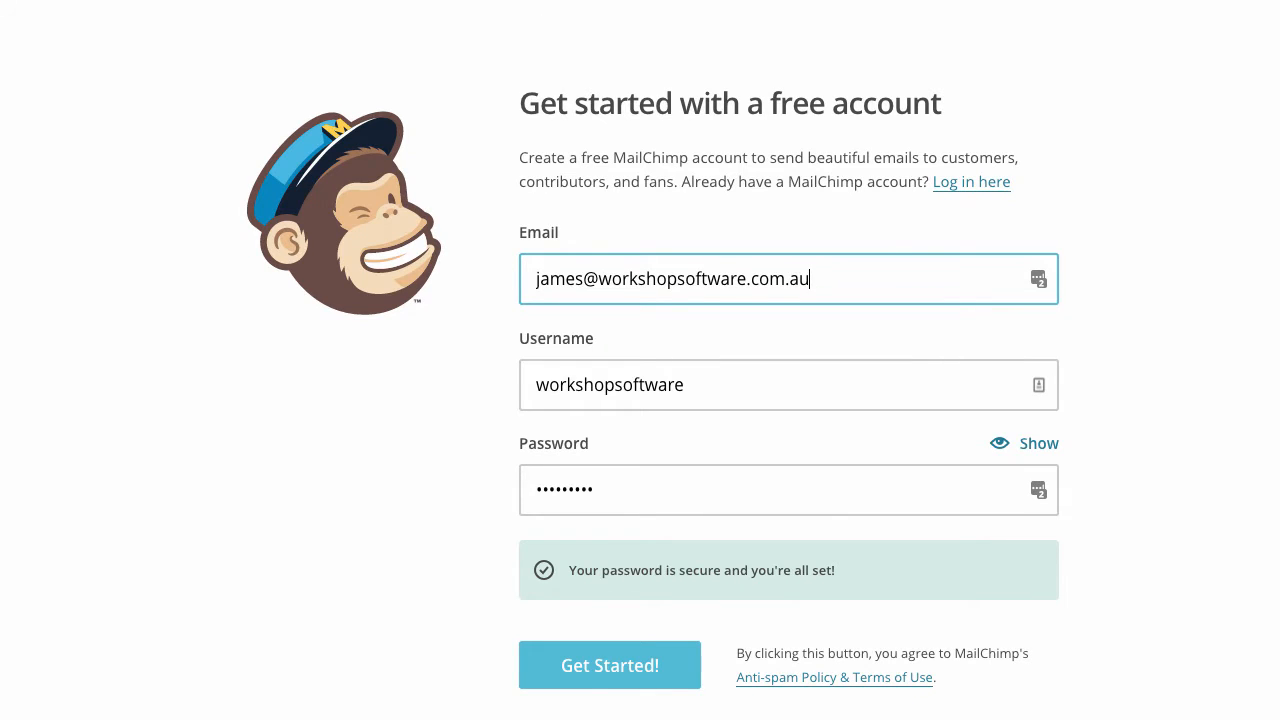
click(609, 665)
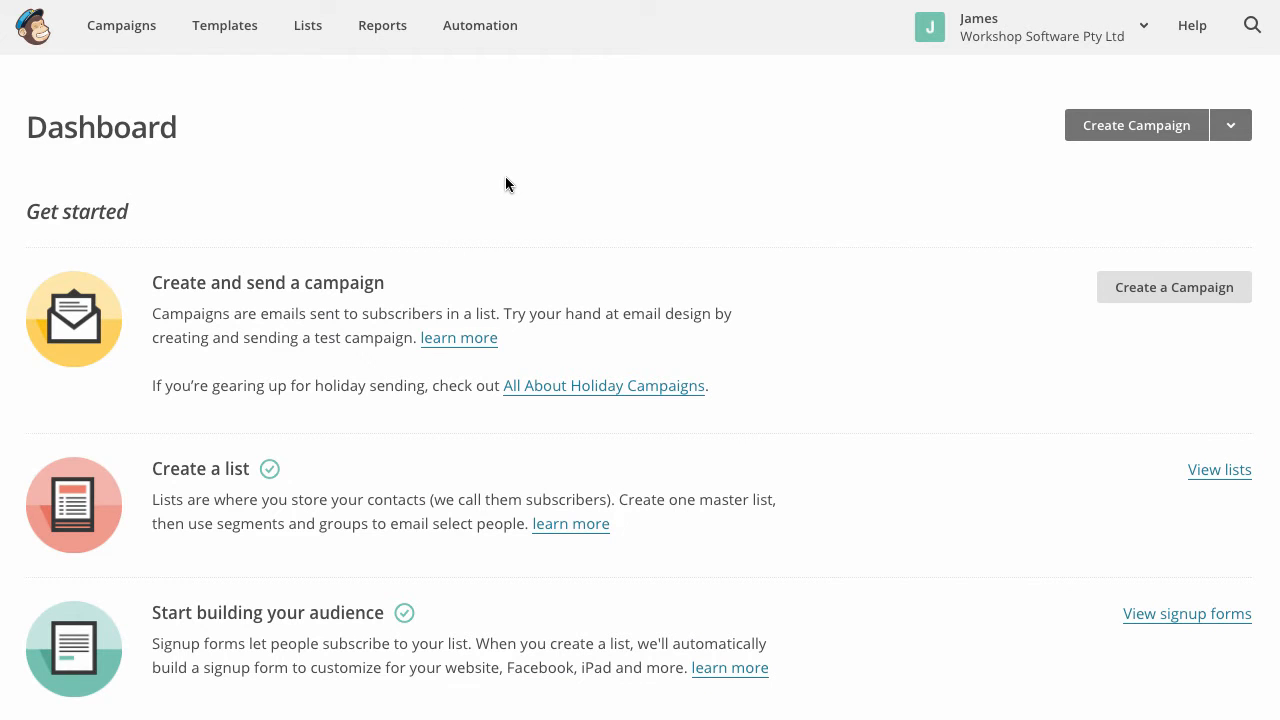
mouse_move(560, 378)
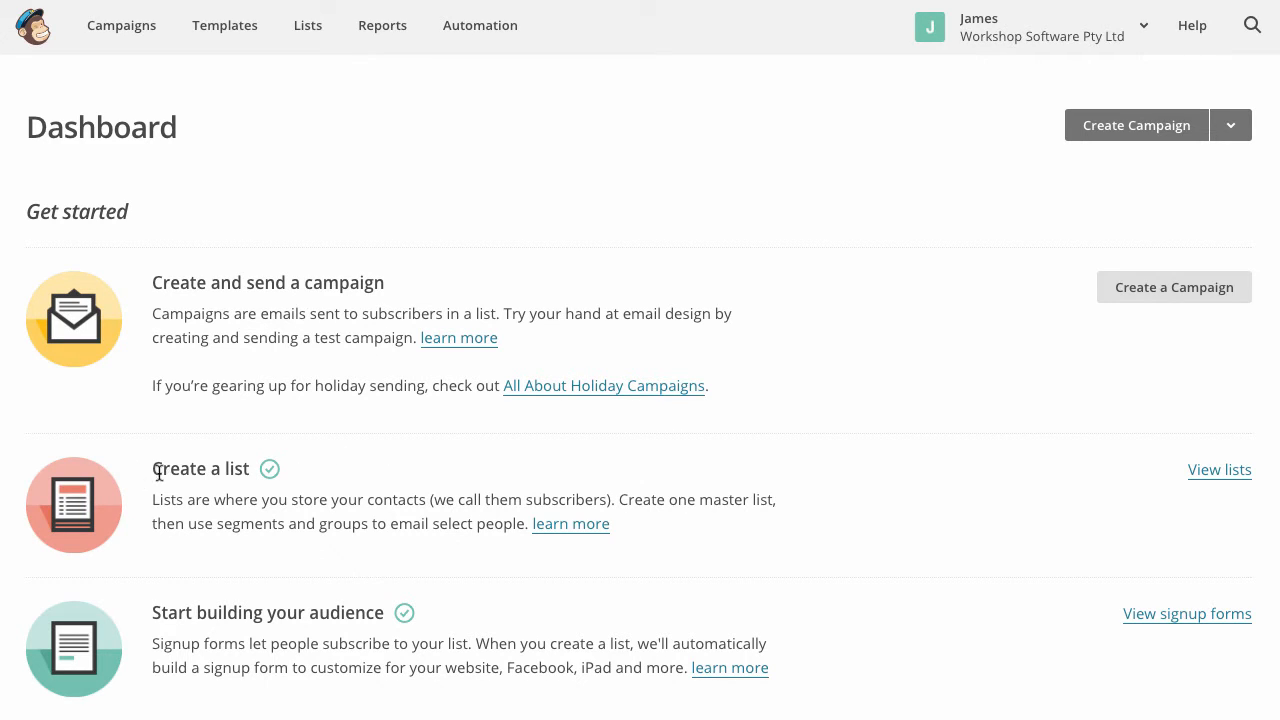
mouse_move(283, 481)
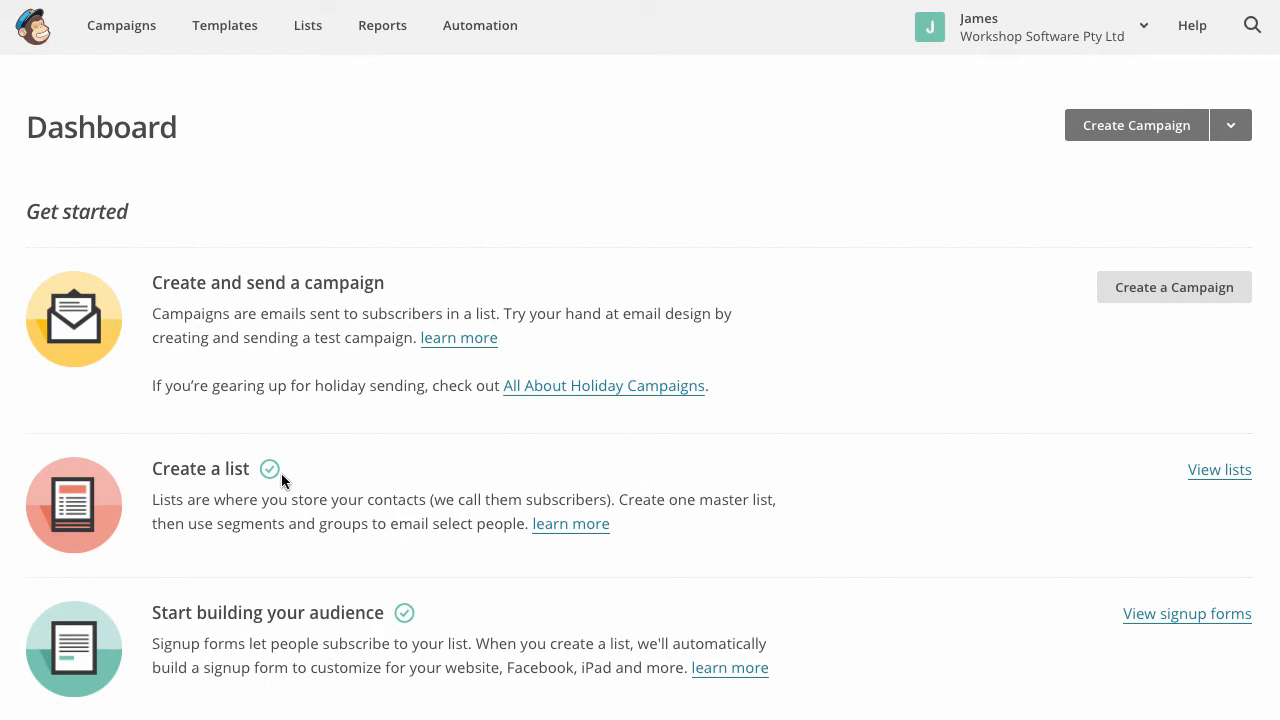
mouse_move(532, 480)
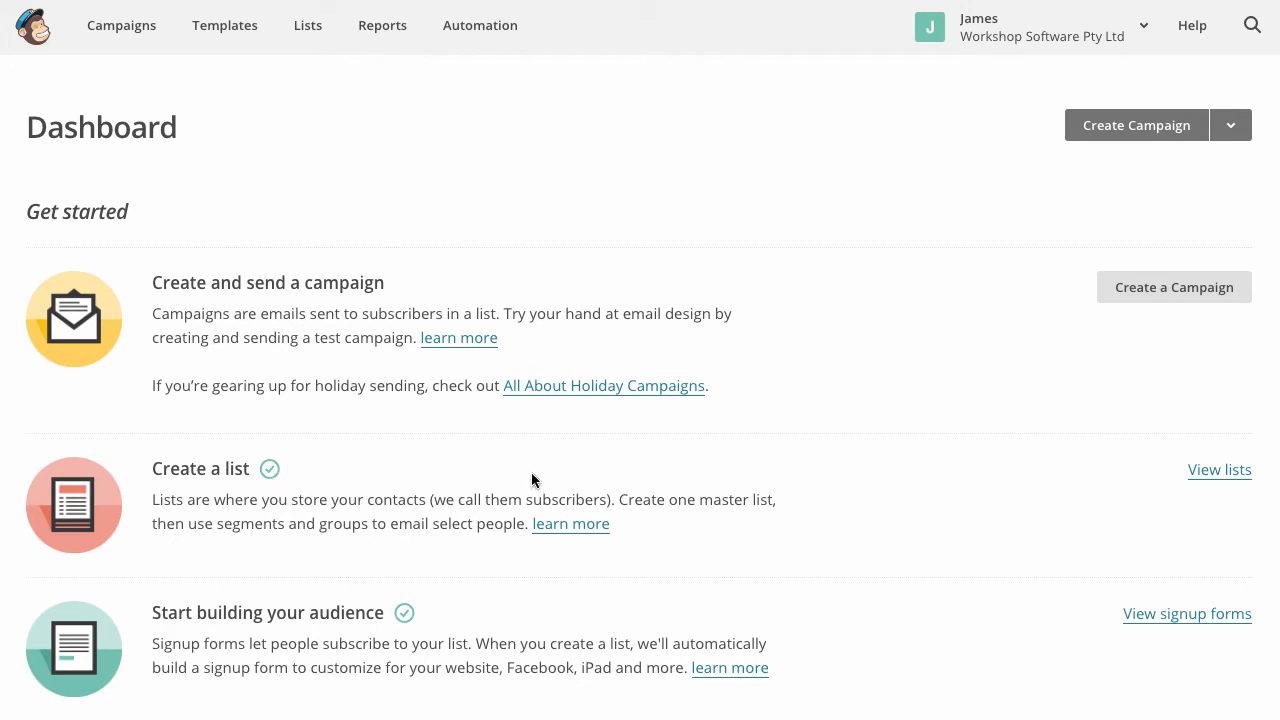
mouse_move(826, 520)
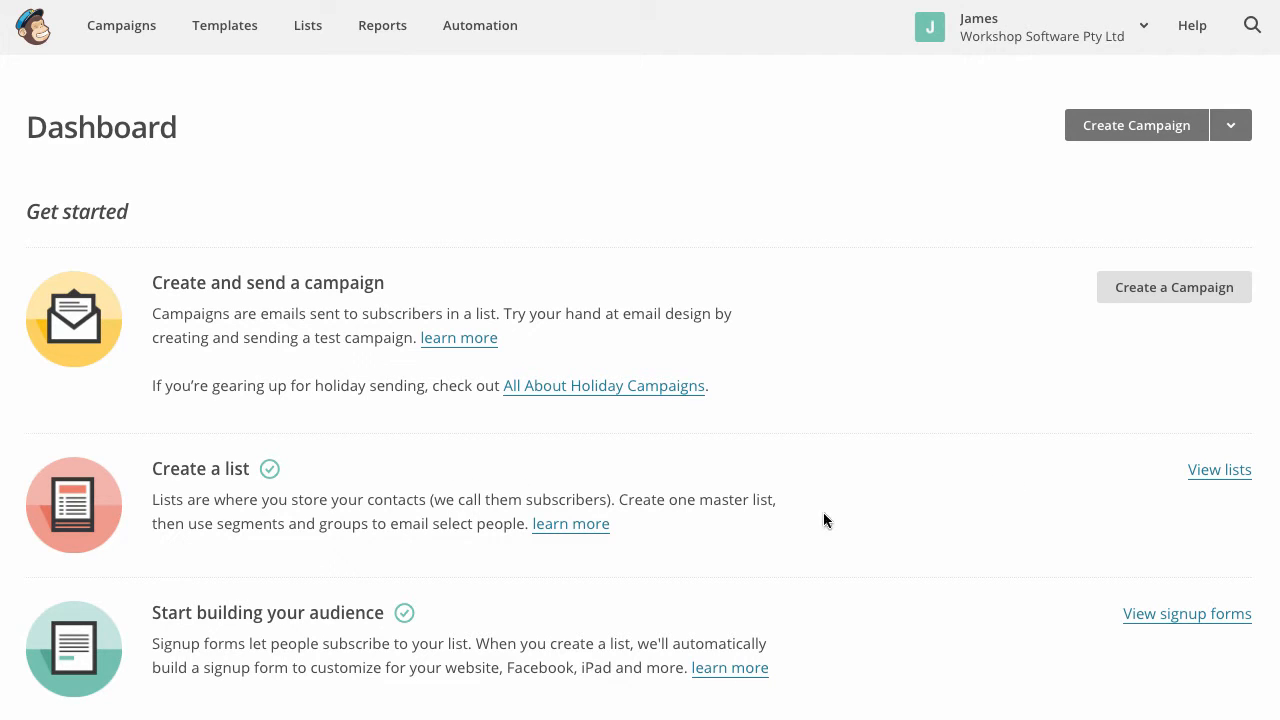
Step: From View lists, open the 140-subscriber Customers list and show its Settings dropdown
click(1219, 470)
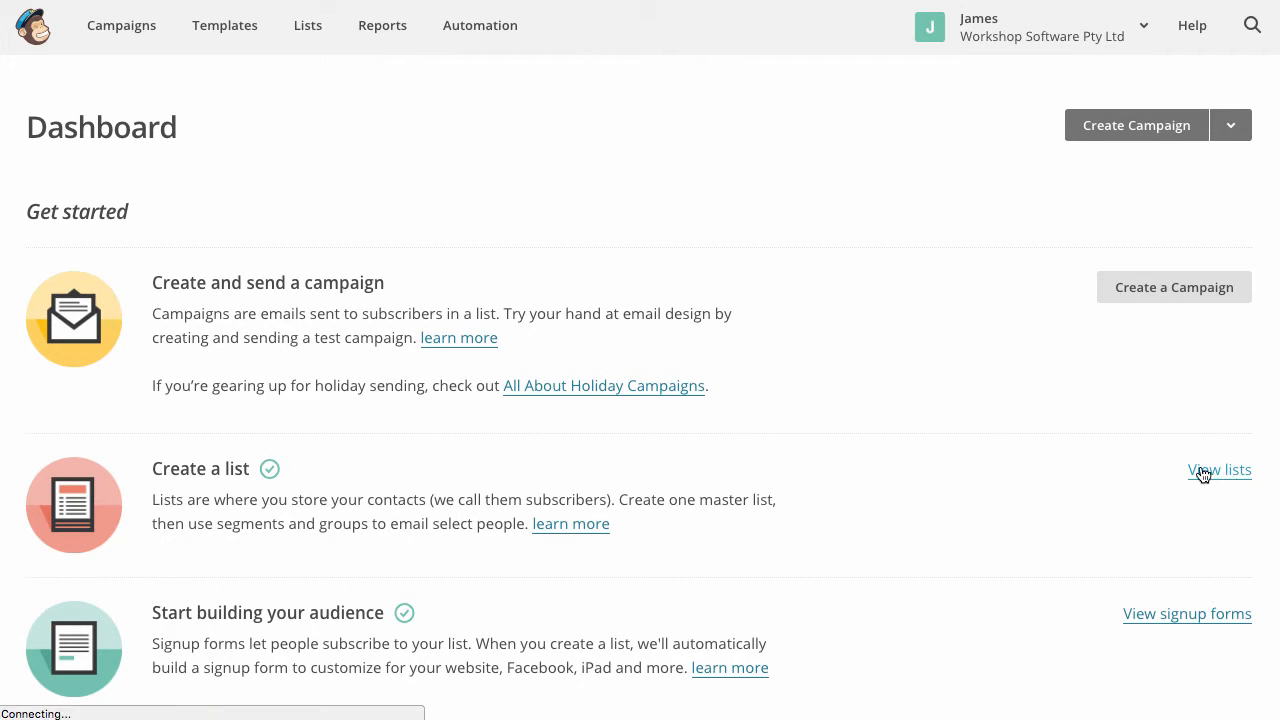
click(1219, 470)
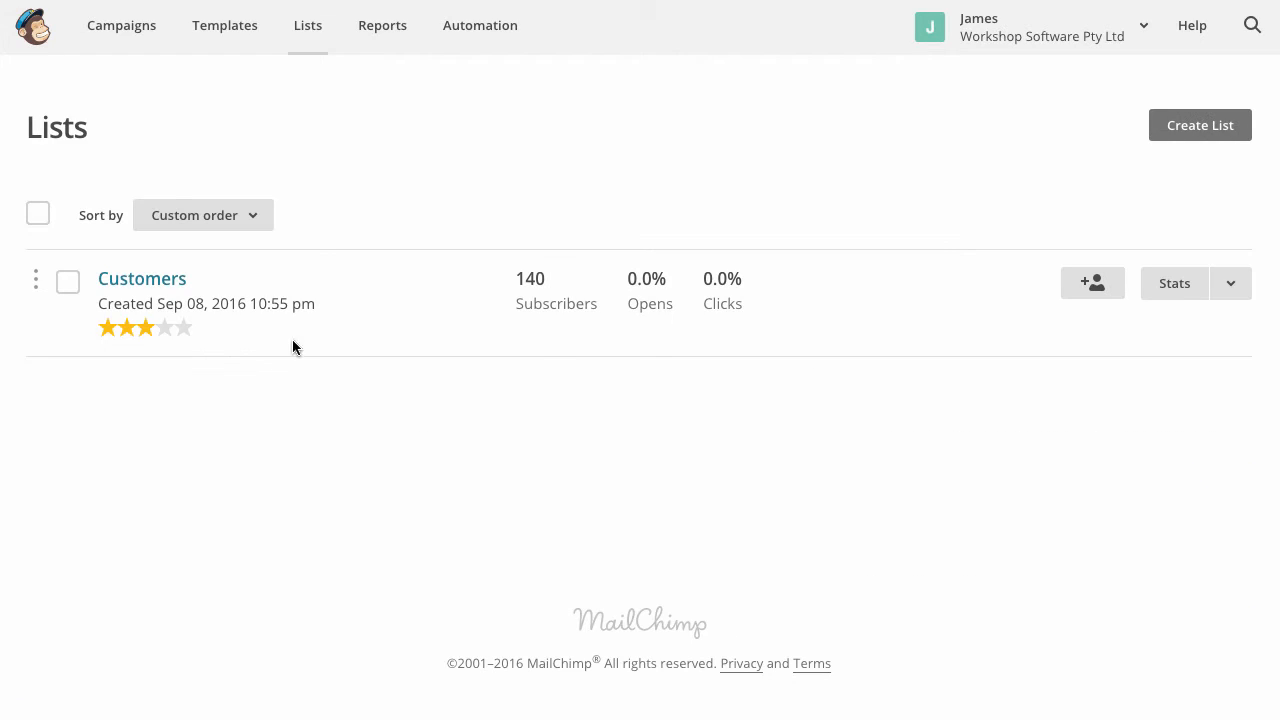
mouse_move(142, 278)
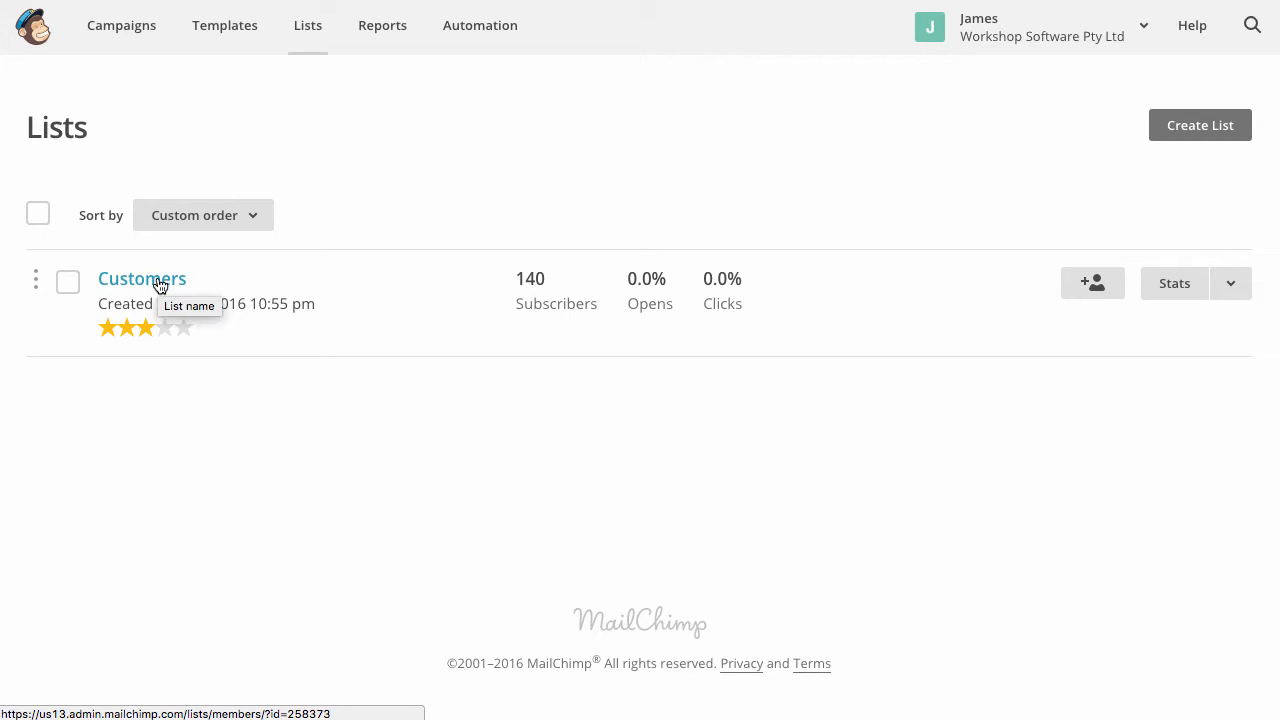
click(141, 278)
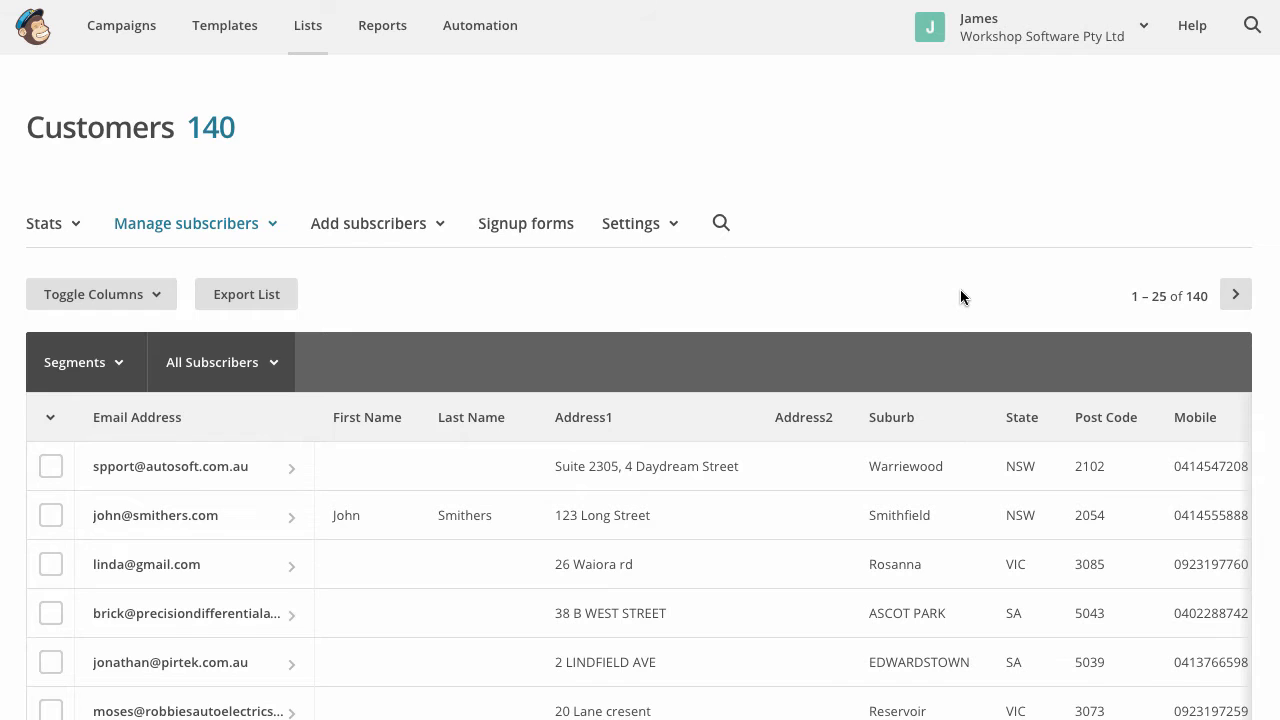
mouse_move(657, 244)
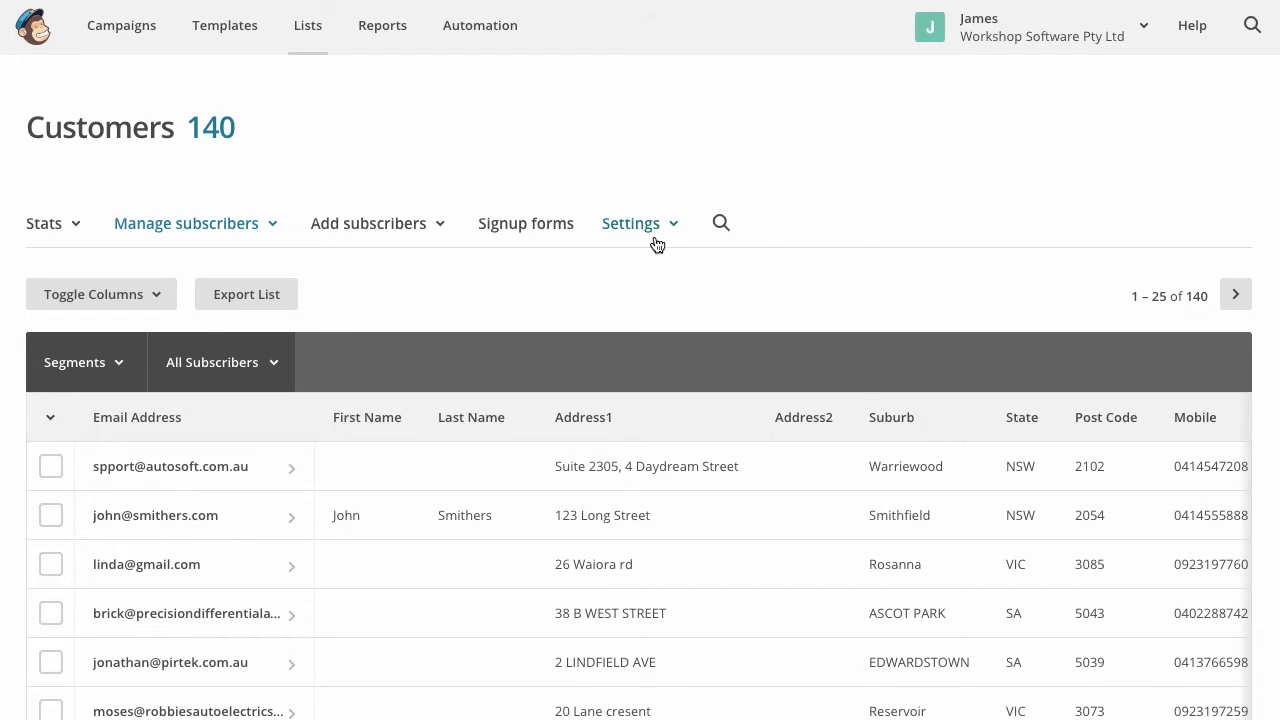
click(631, 223)
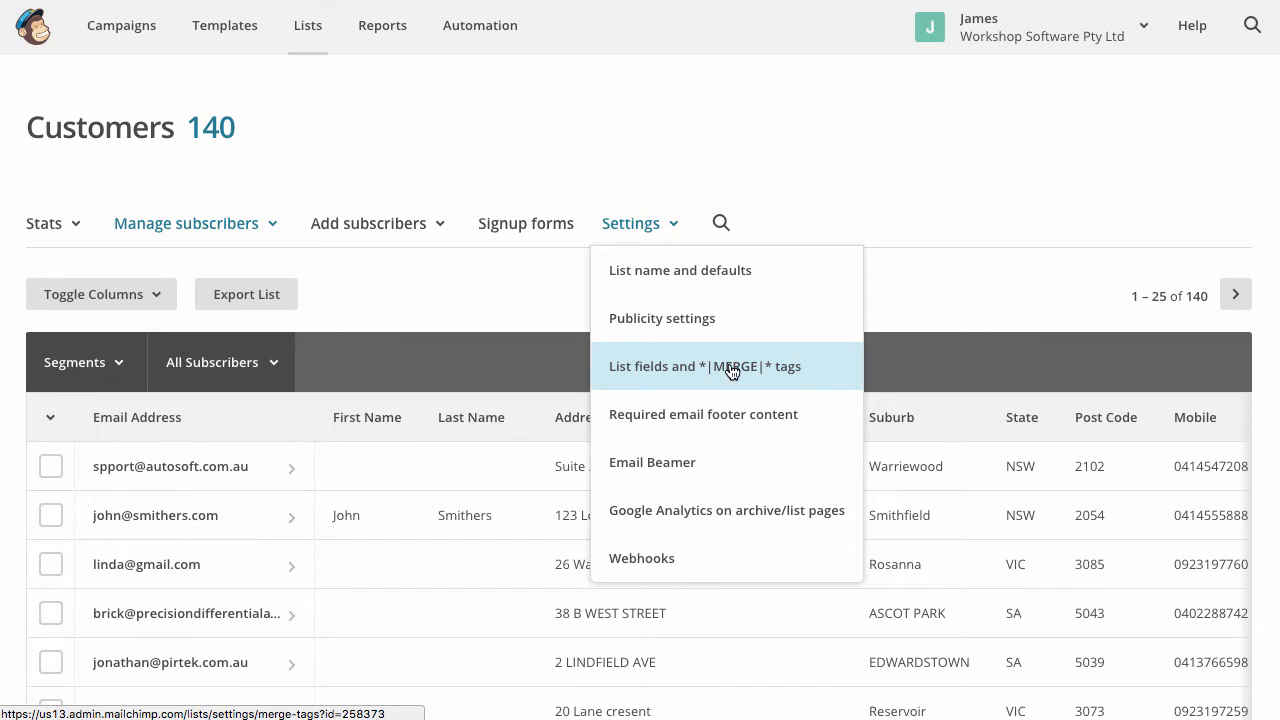
Step: Open List fields and *|MERGE|* tags and review tags from FNAME through REGO and WOFRENEW
click(704, 366)
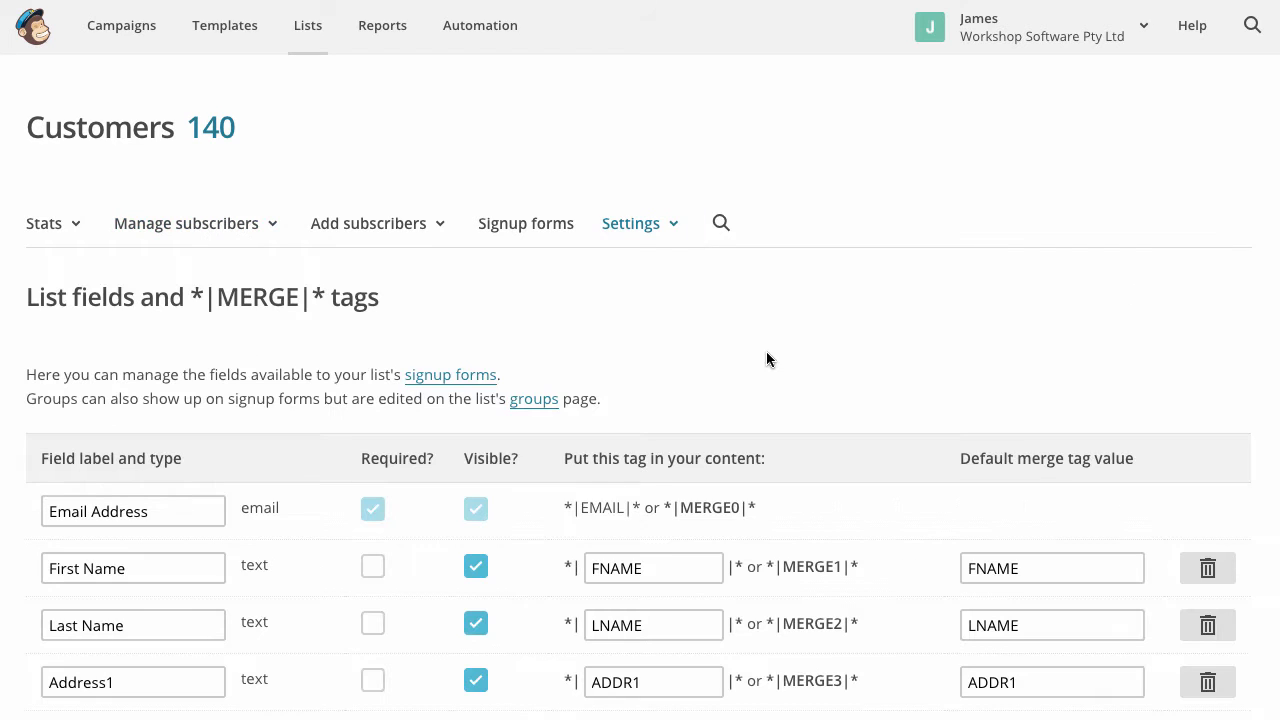
scroll(down, 3)
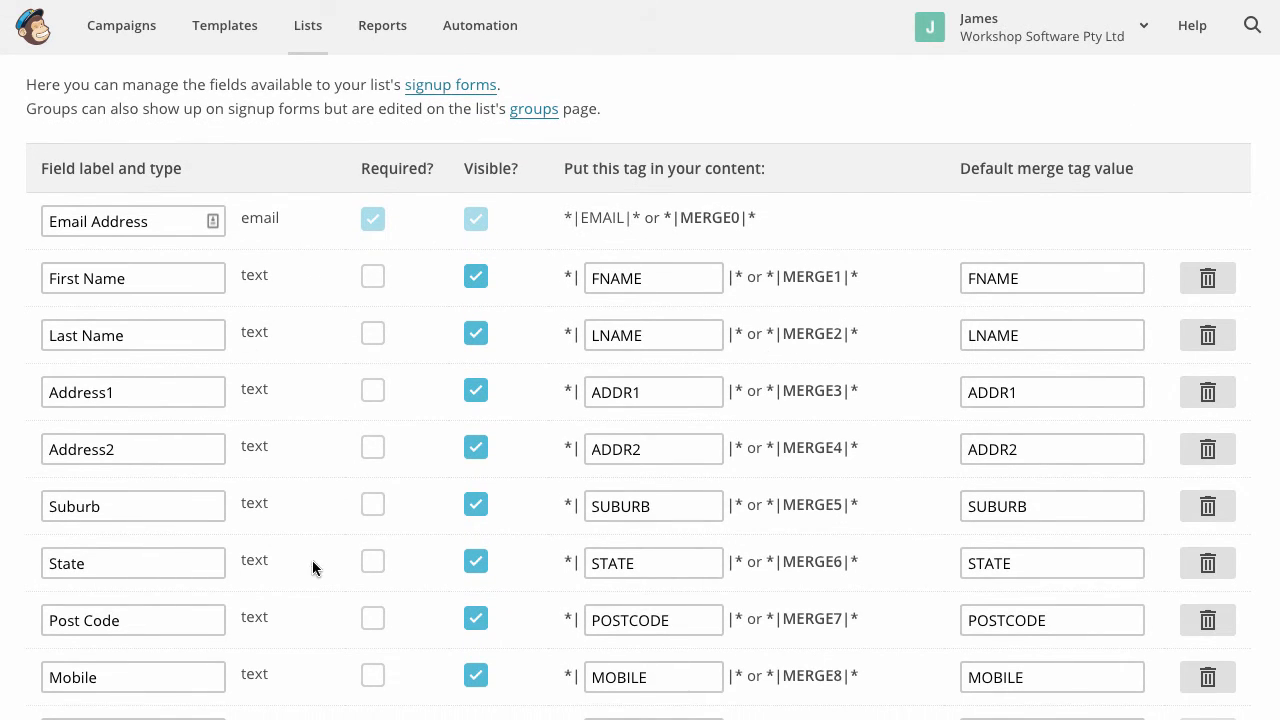
scroll(down, 3)
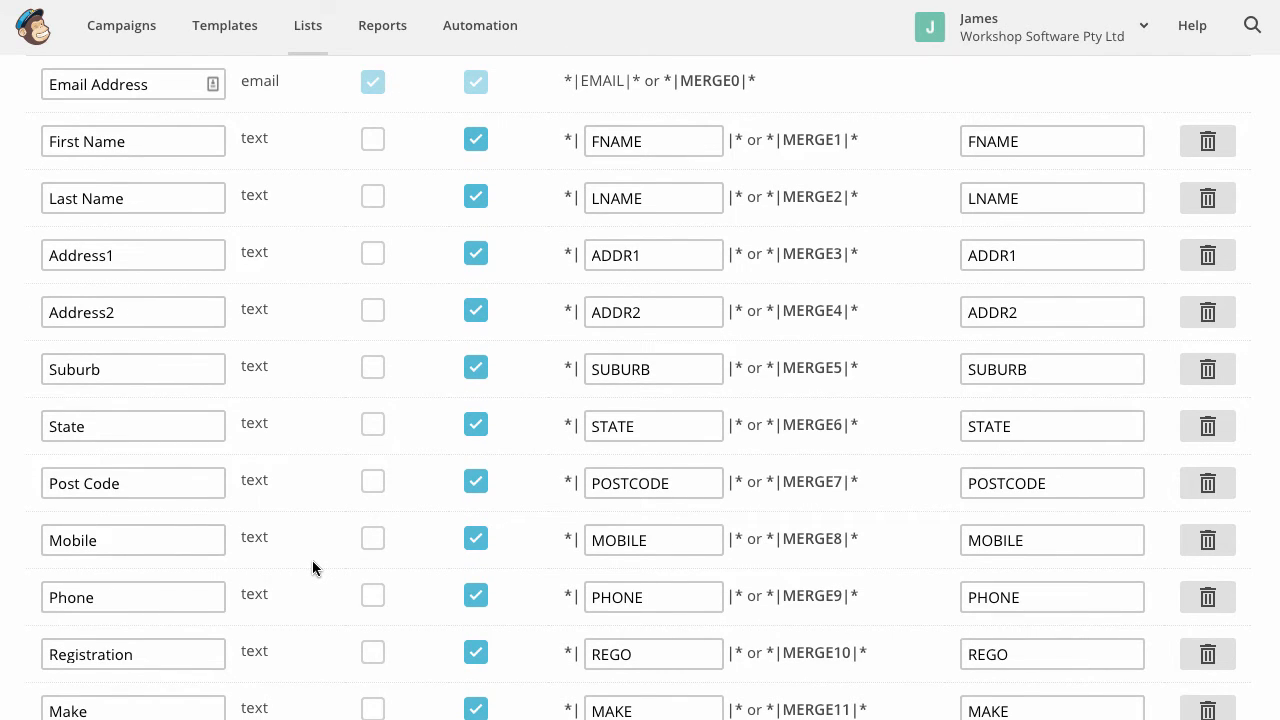
scroll(down, 3)
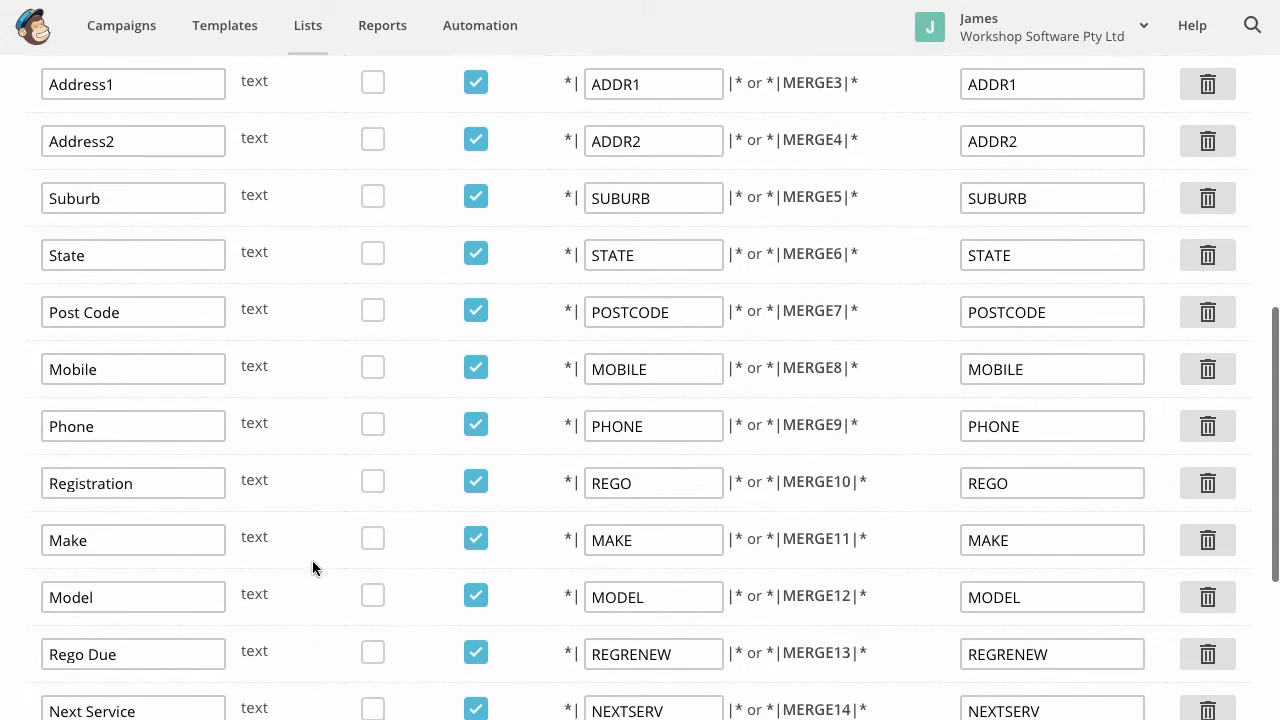
scroll(down, 3)
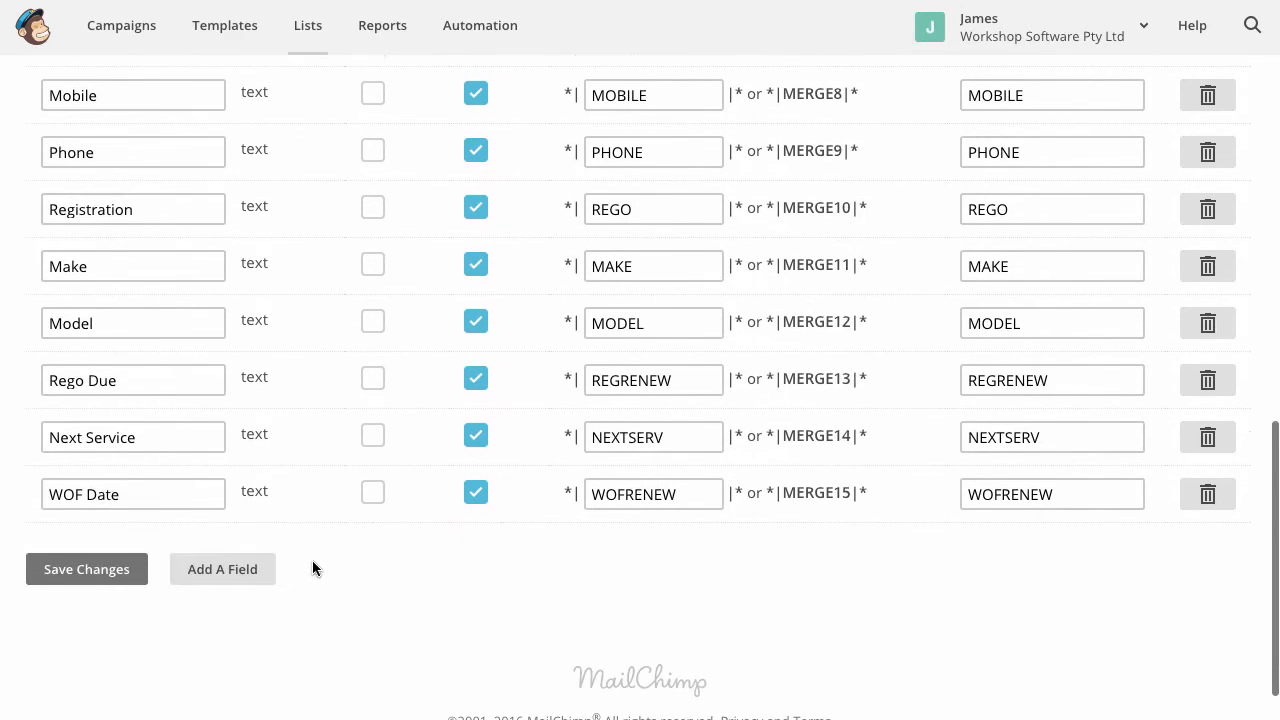
scroll(down, 3)
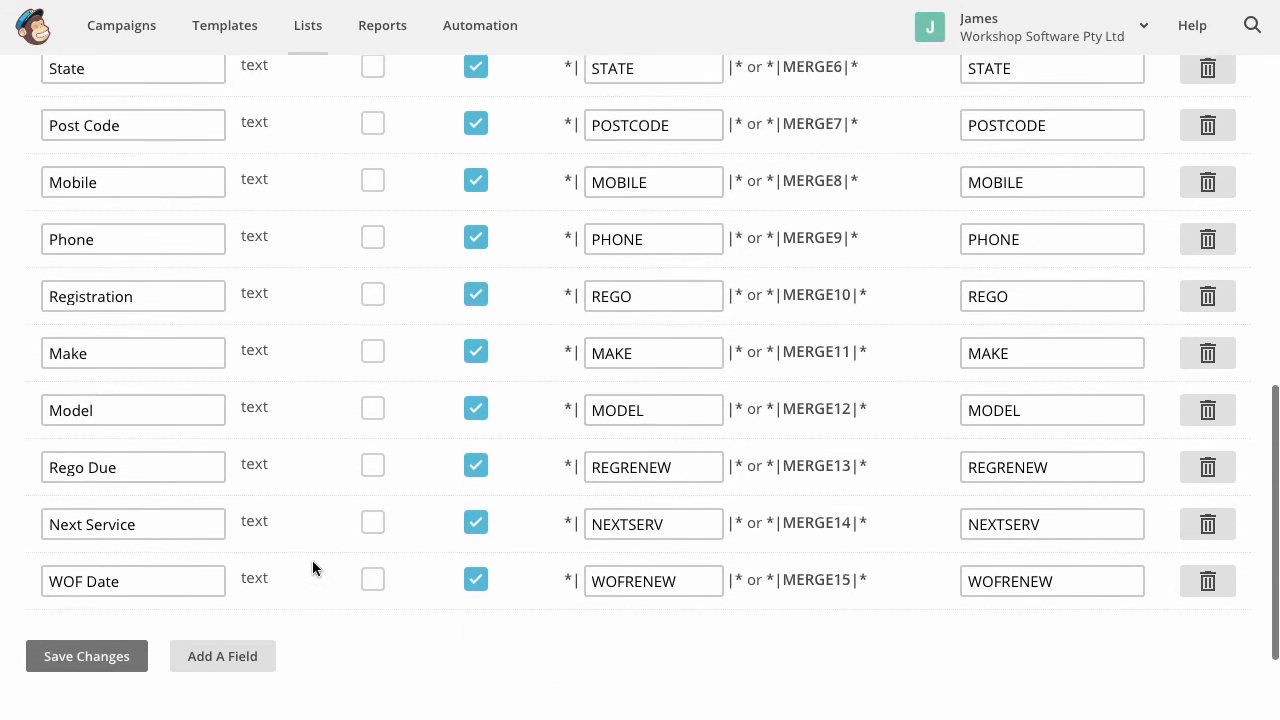
scroll(up, 3)
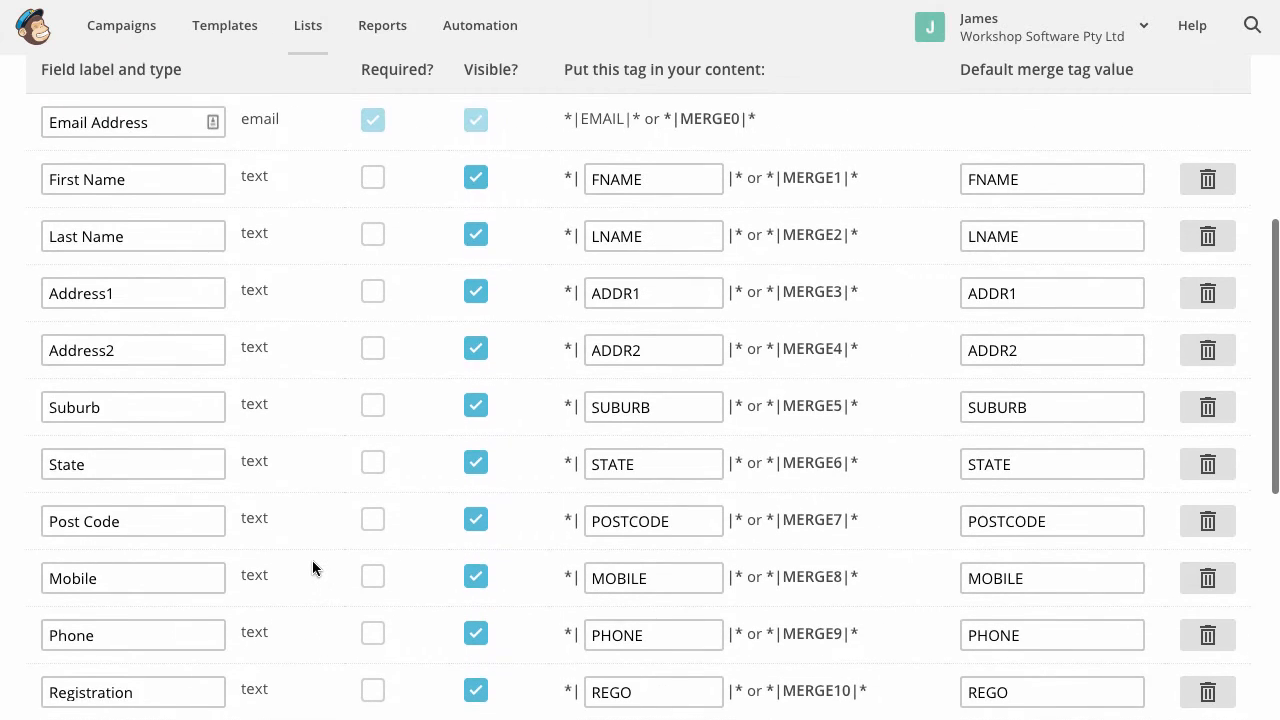
scroll(down, 3)
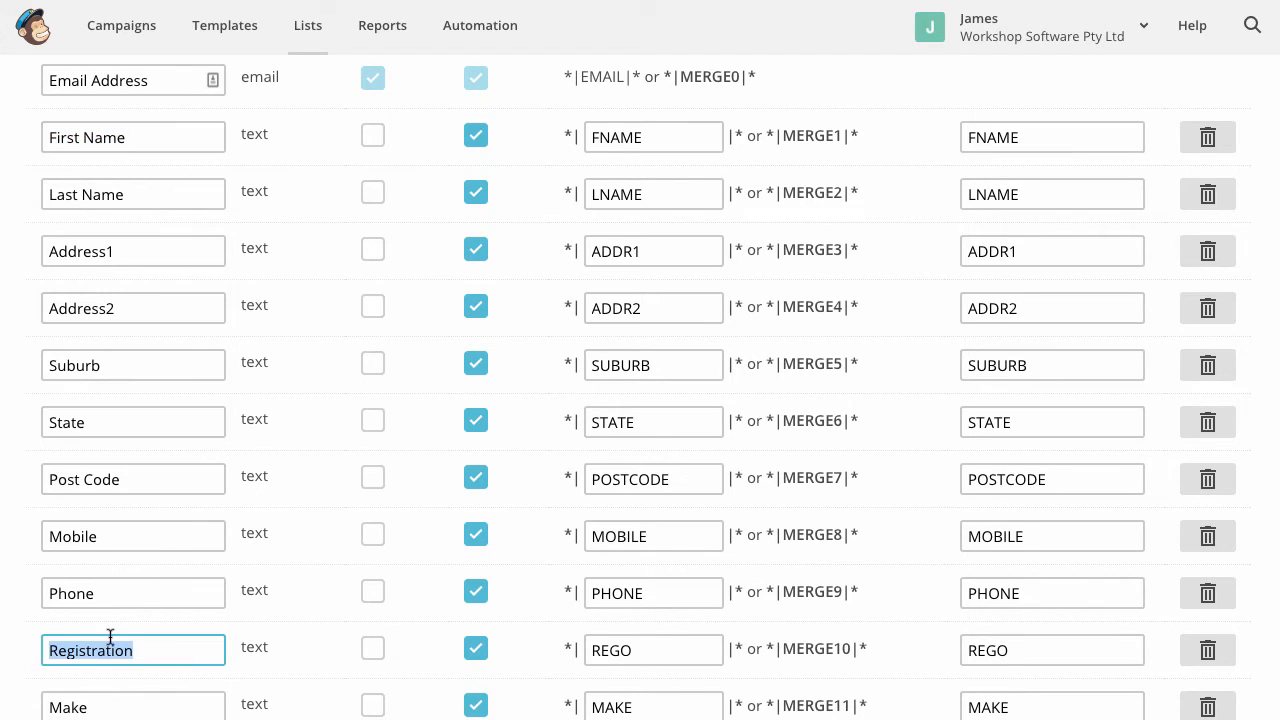
mouse_move(150, 677)
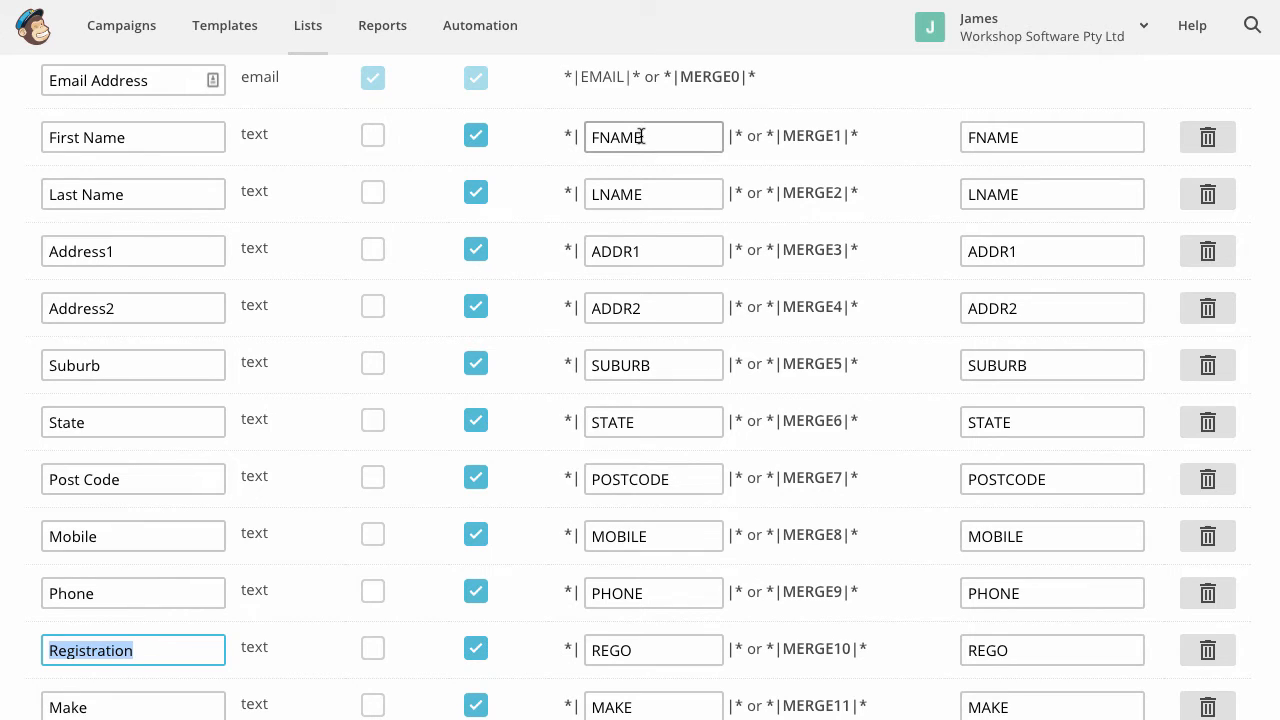
click(653, 137)
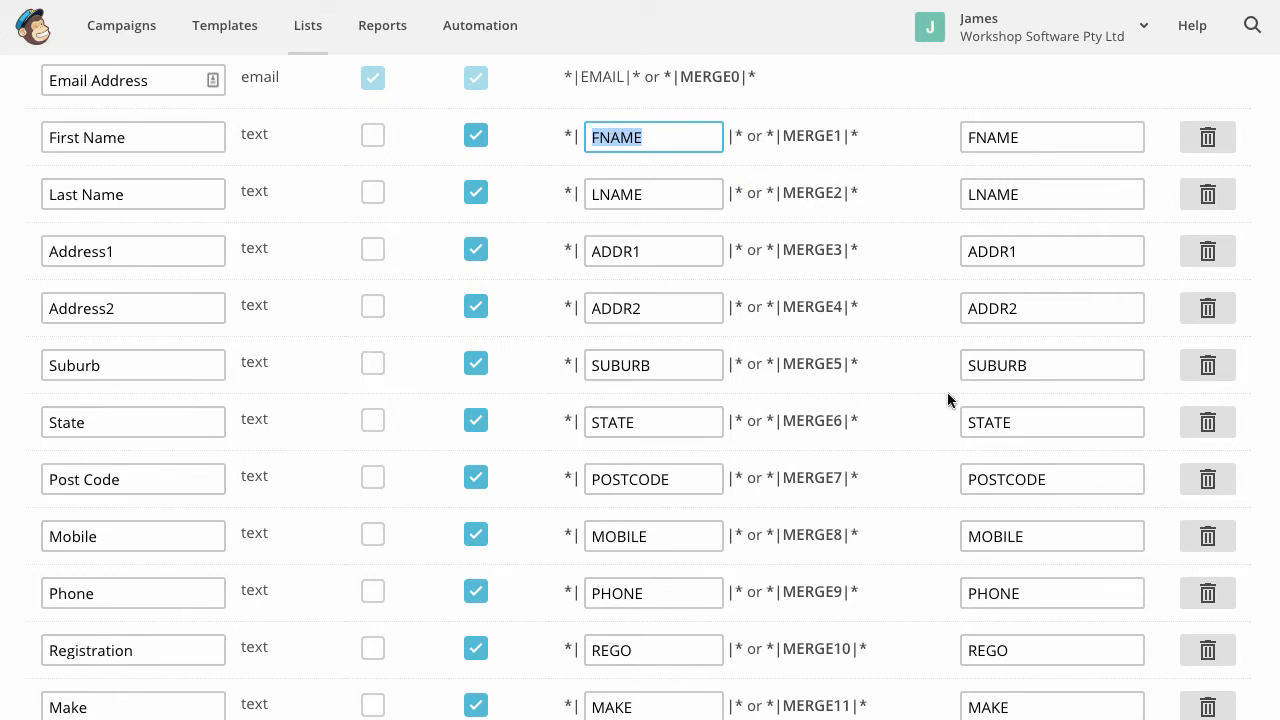
mouse_move(735, 408)
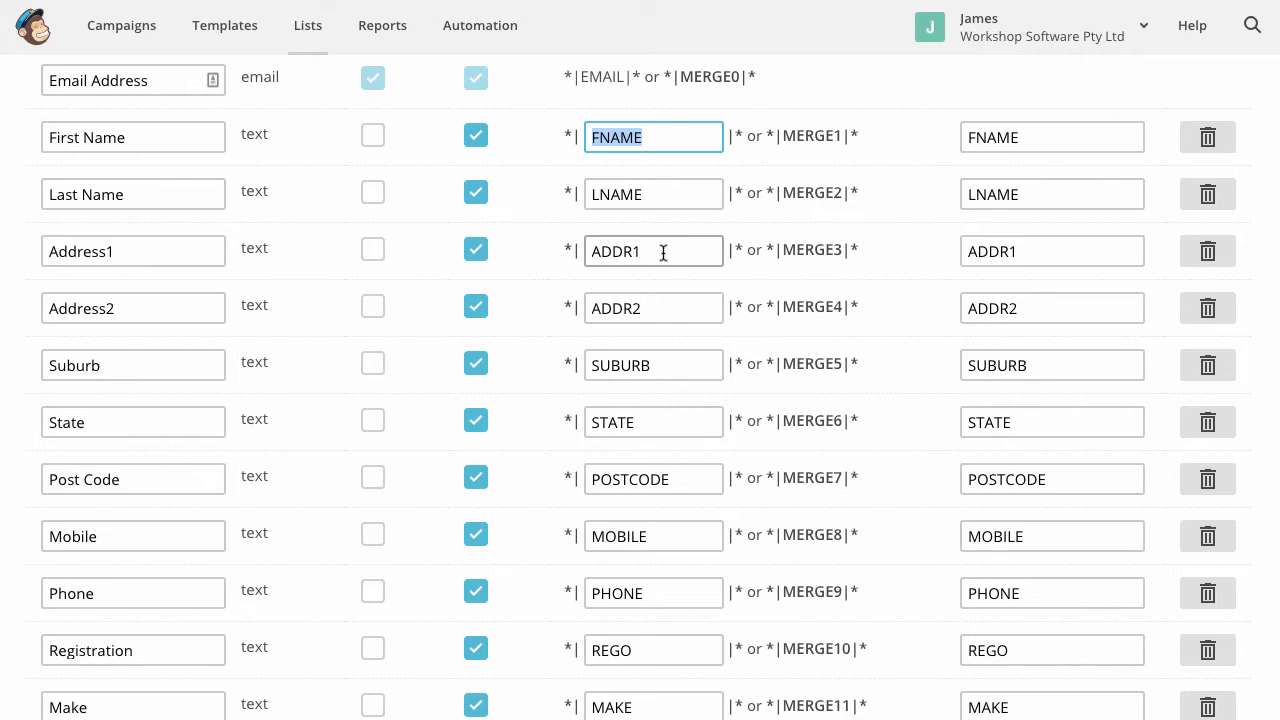
mouse_move(655, 545)
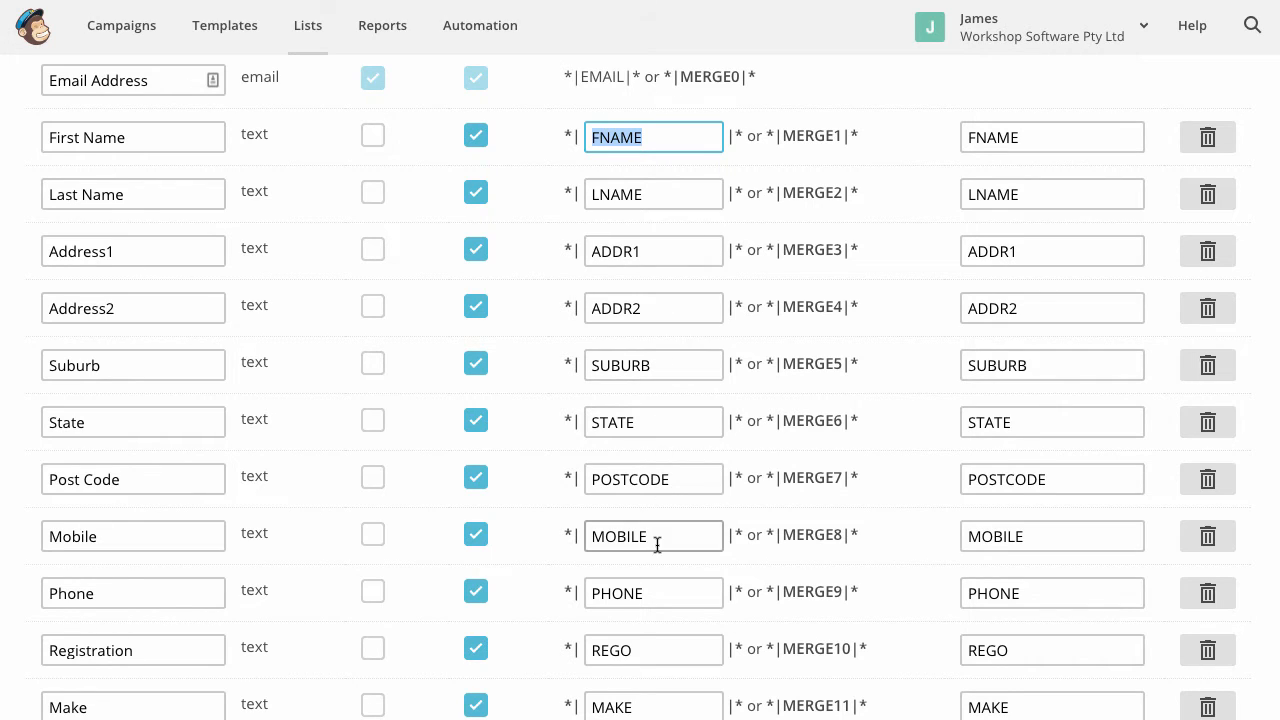
Step: Change the Post Code field label to Zip, leaving its POSTCODE merge tag unchanged
click(133, 479)
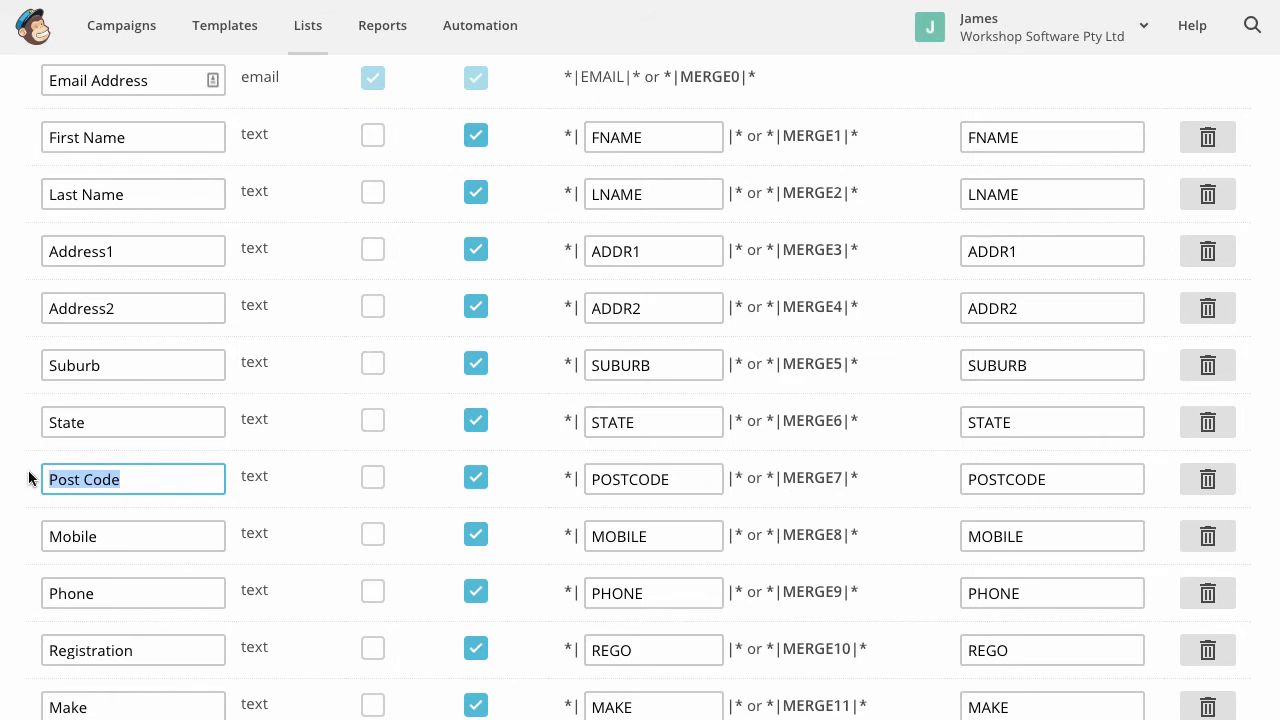
scroll(down, 3)
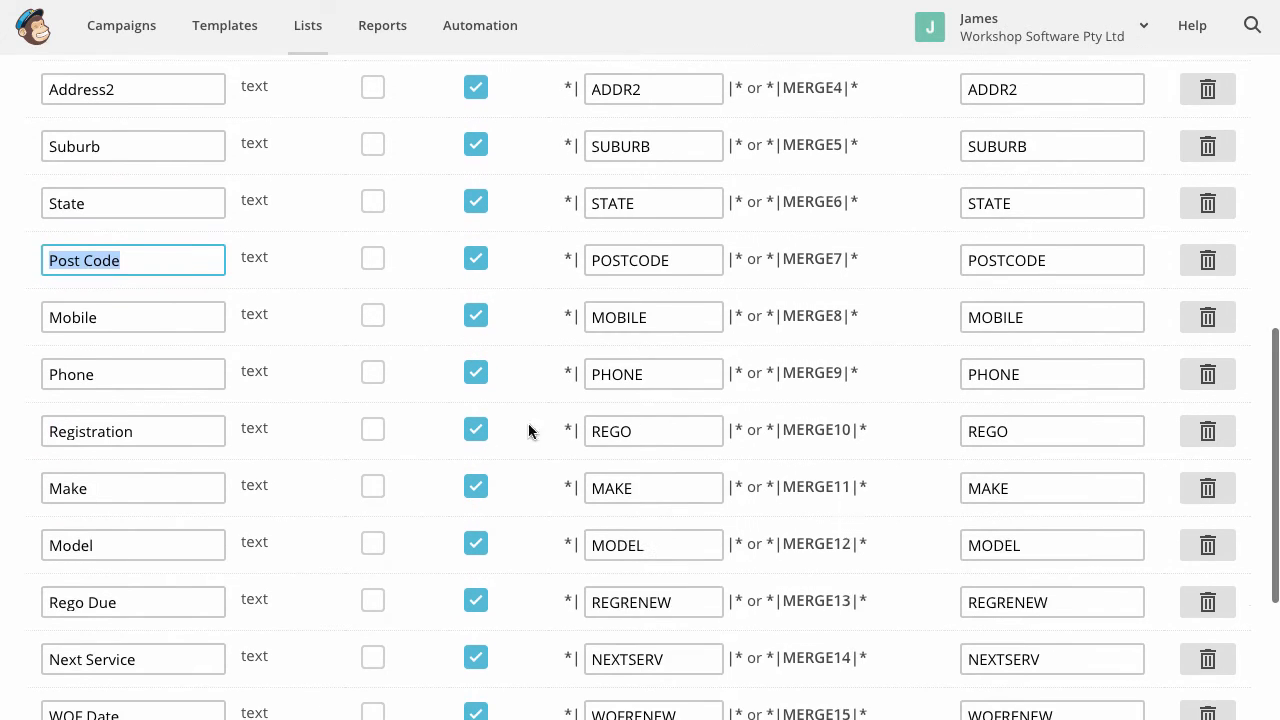
click(653, 260)
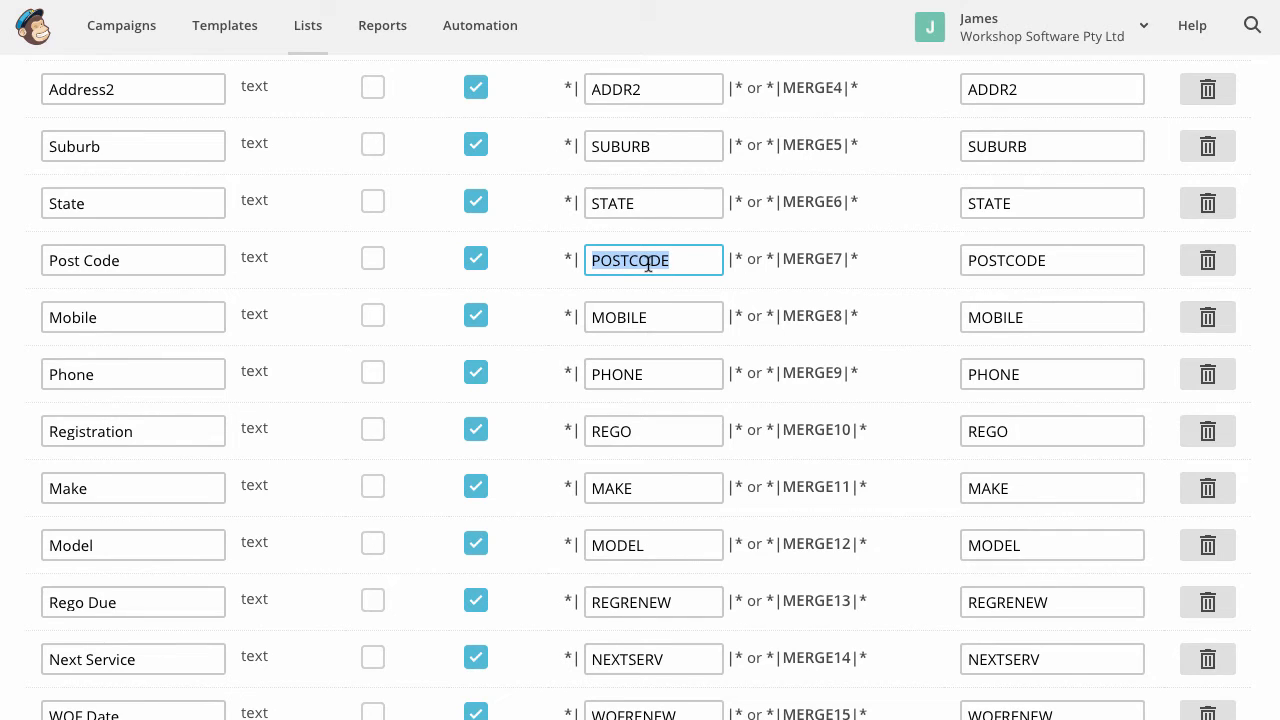
click(133, 260)
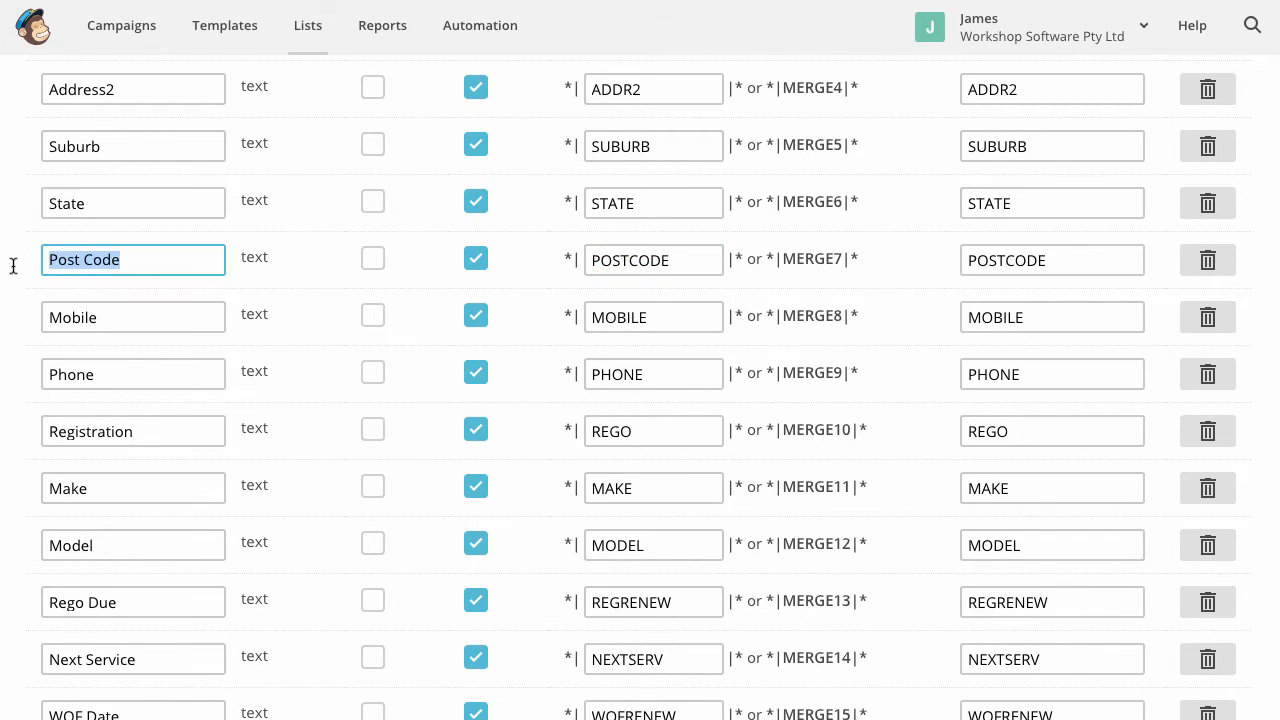
text(Zip)
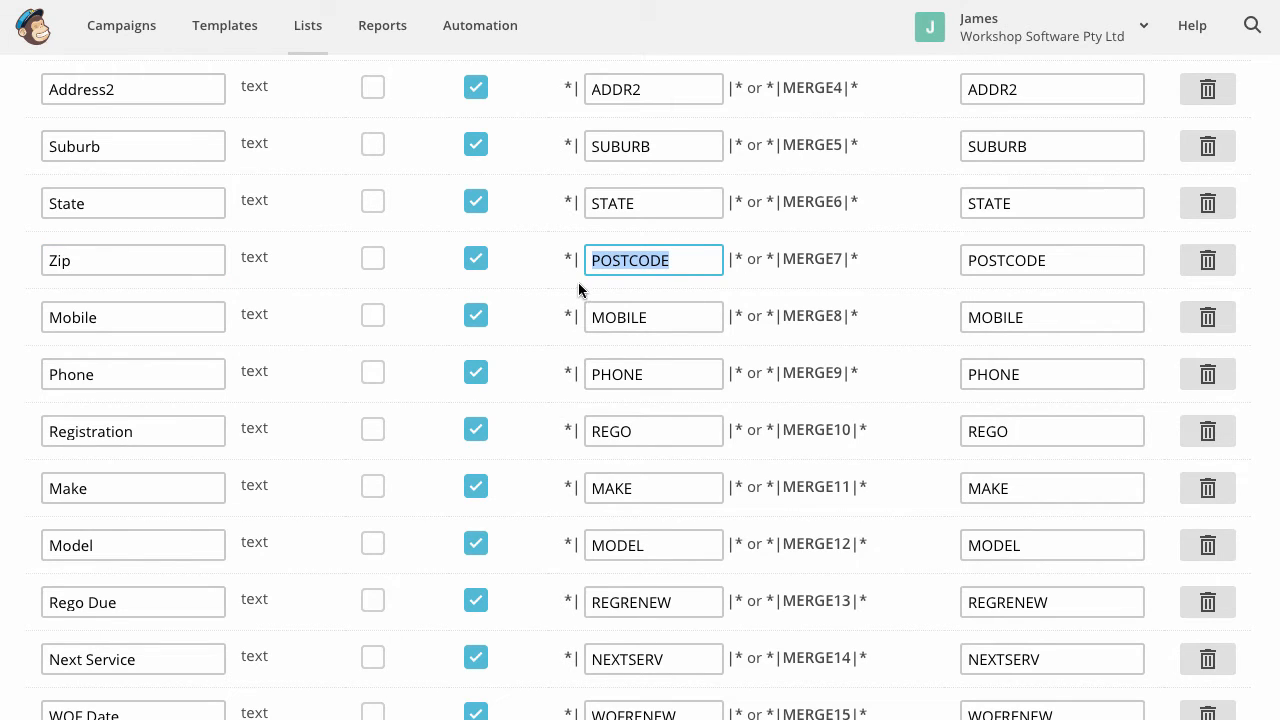
scroll(down, 3)
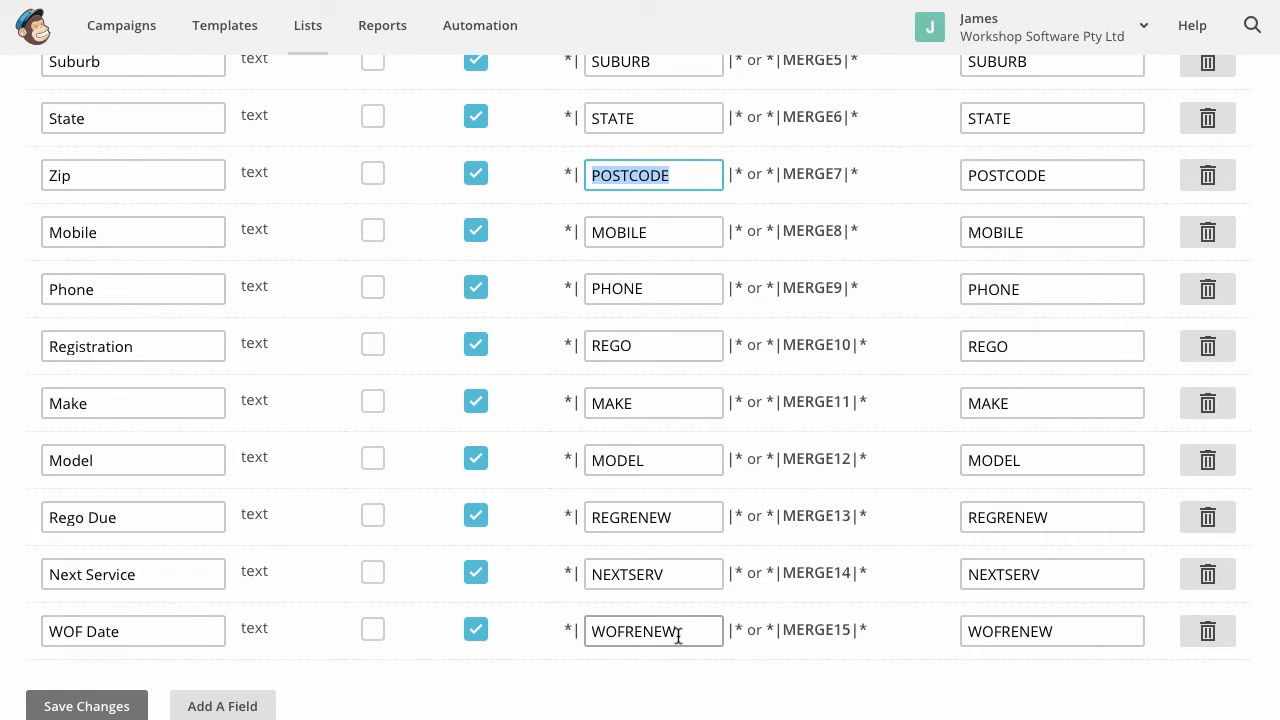
click(653, 631)
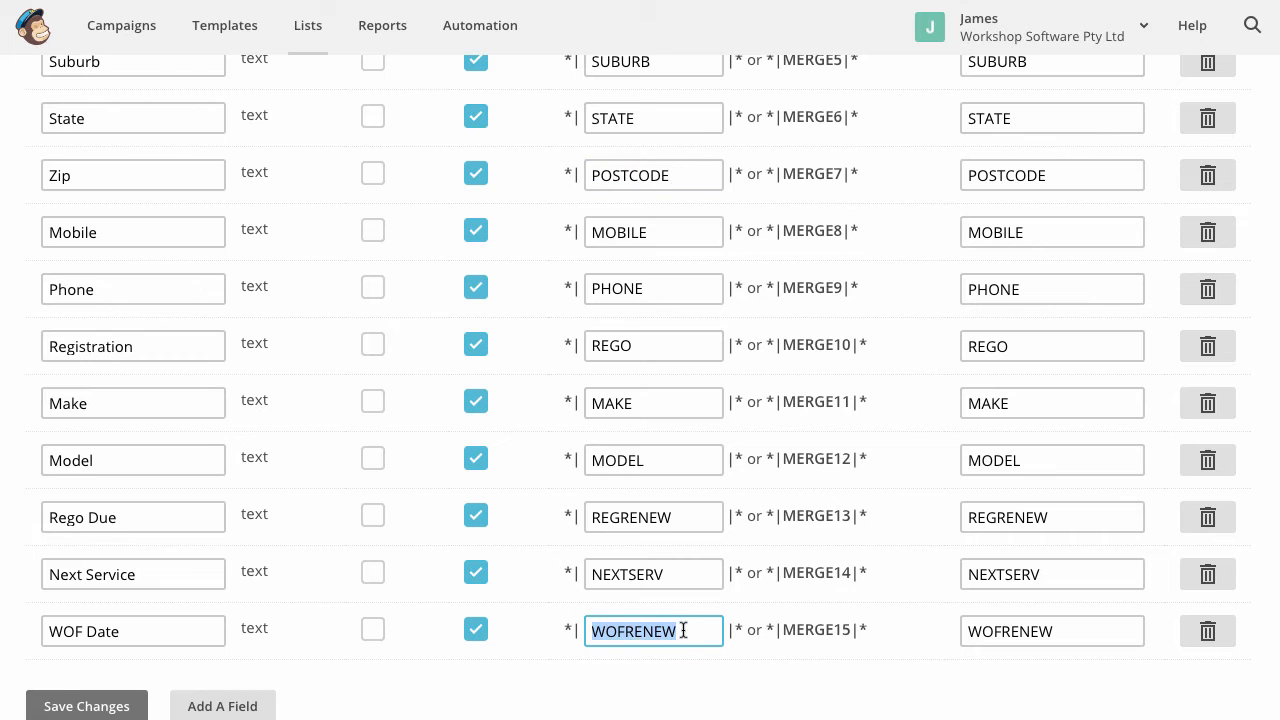
scroll(down, 3)
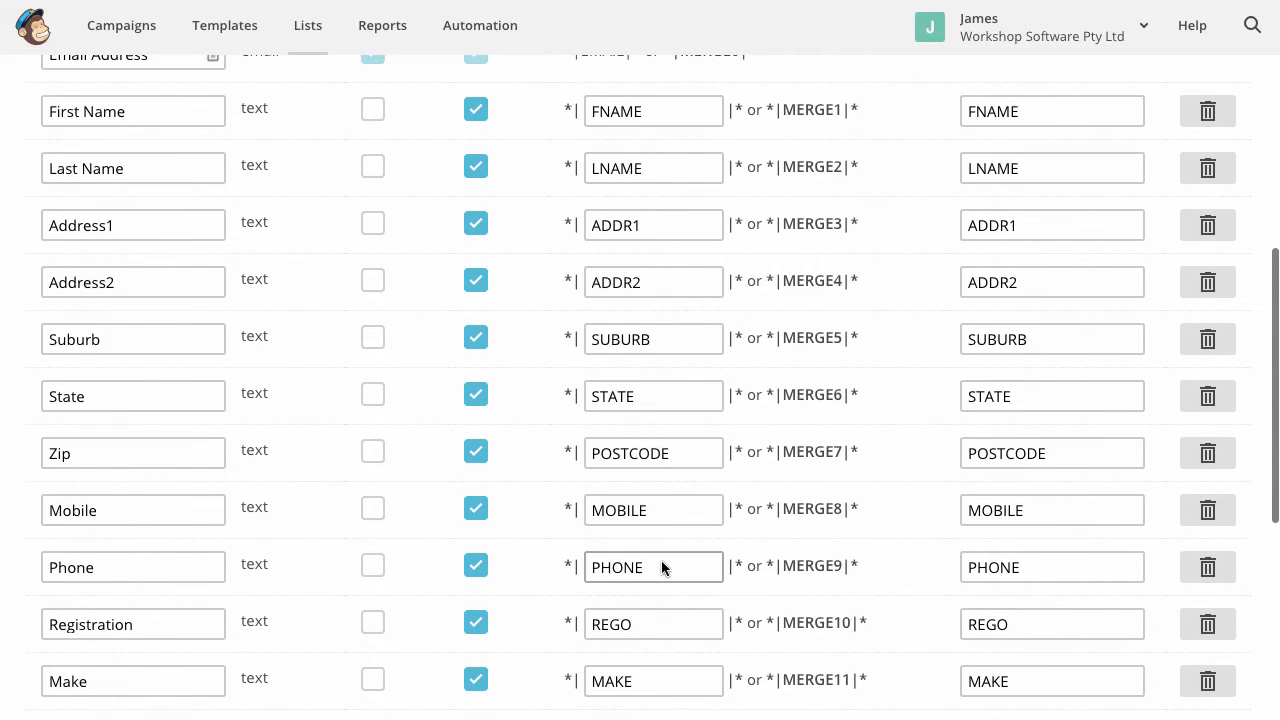
scroll(down, 3)
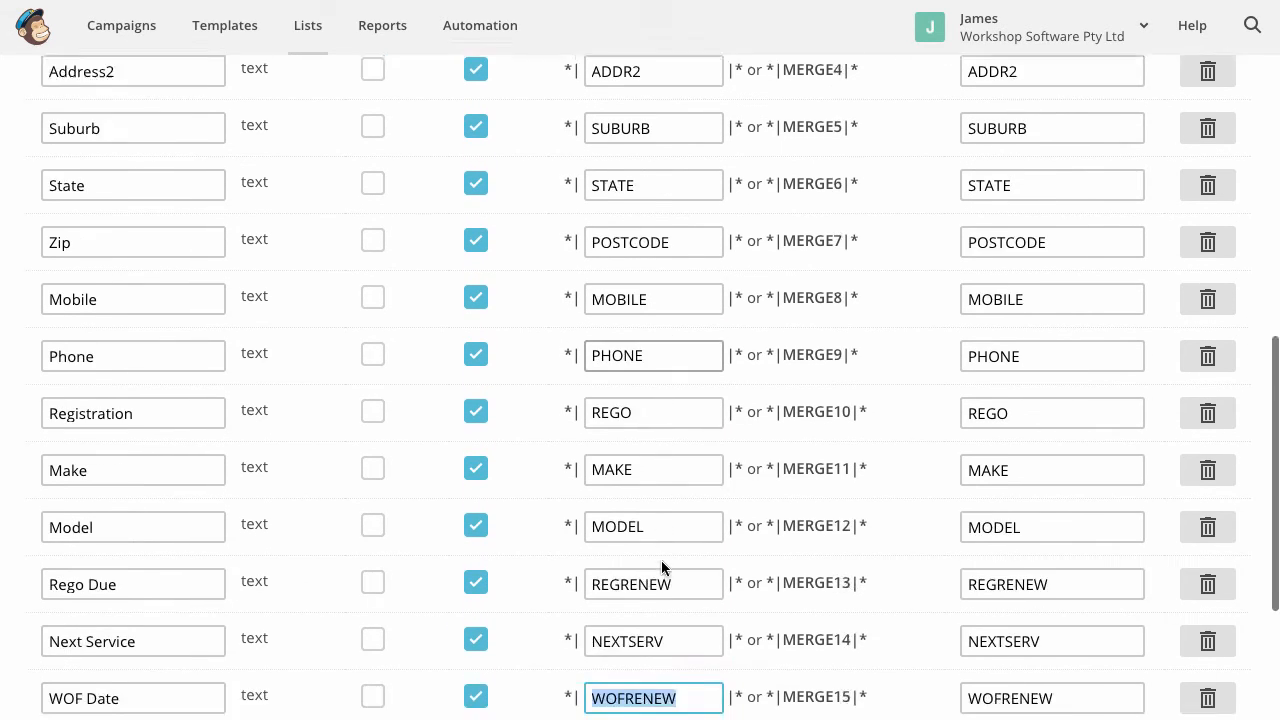
Step: Add a field labelled Make and replace its MMERGE16 merge tag with MAKE
scroll(down, 3)
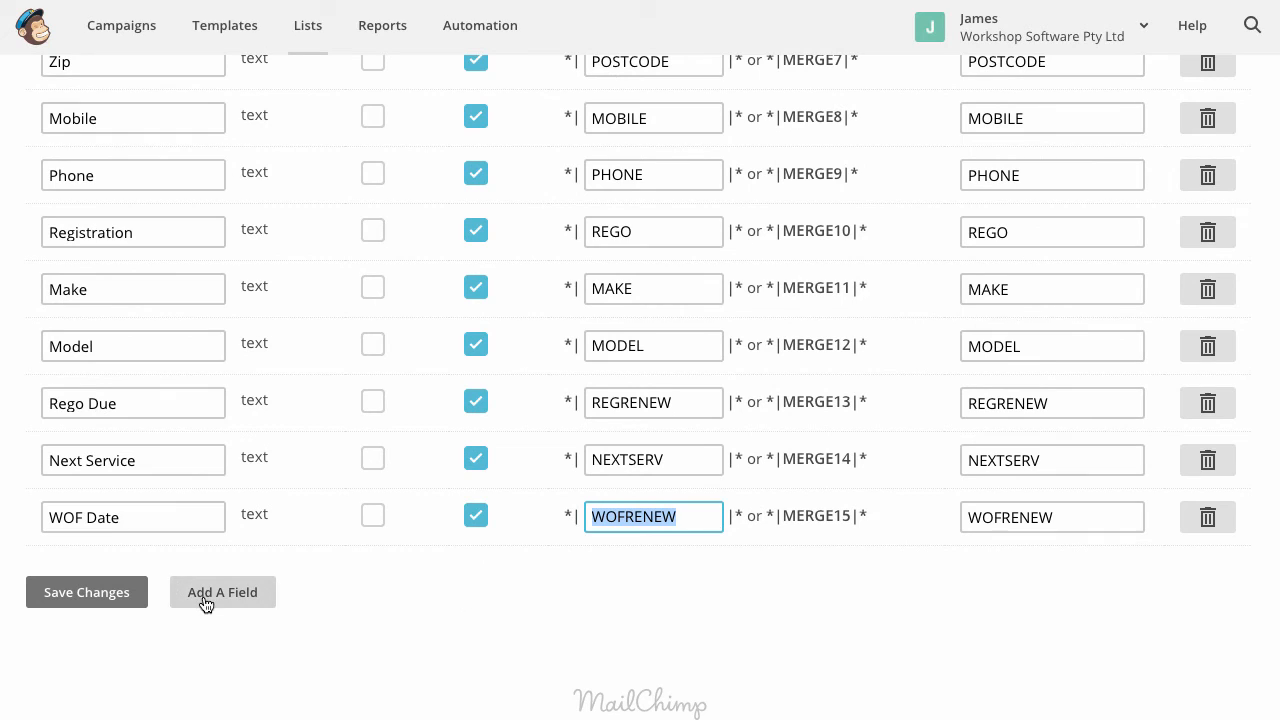
click(222, 591)
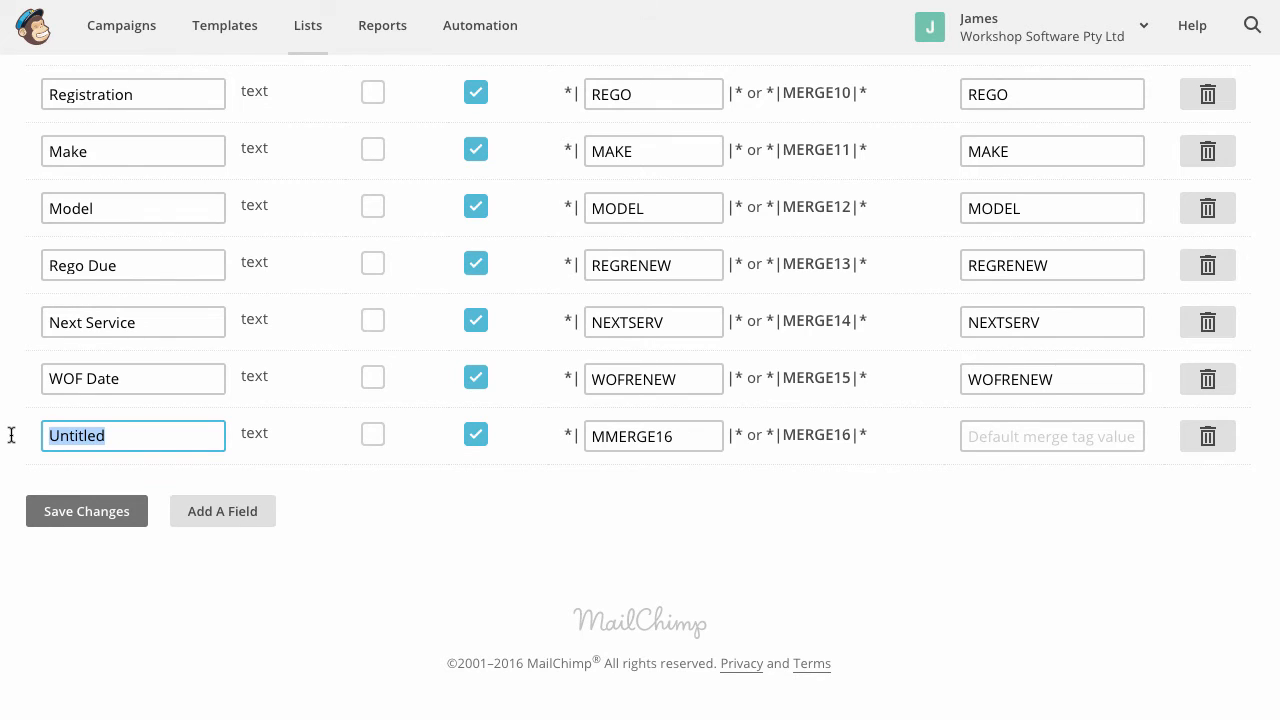
text(Make)
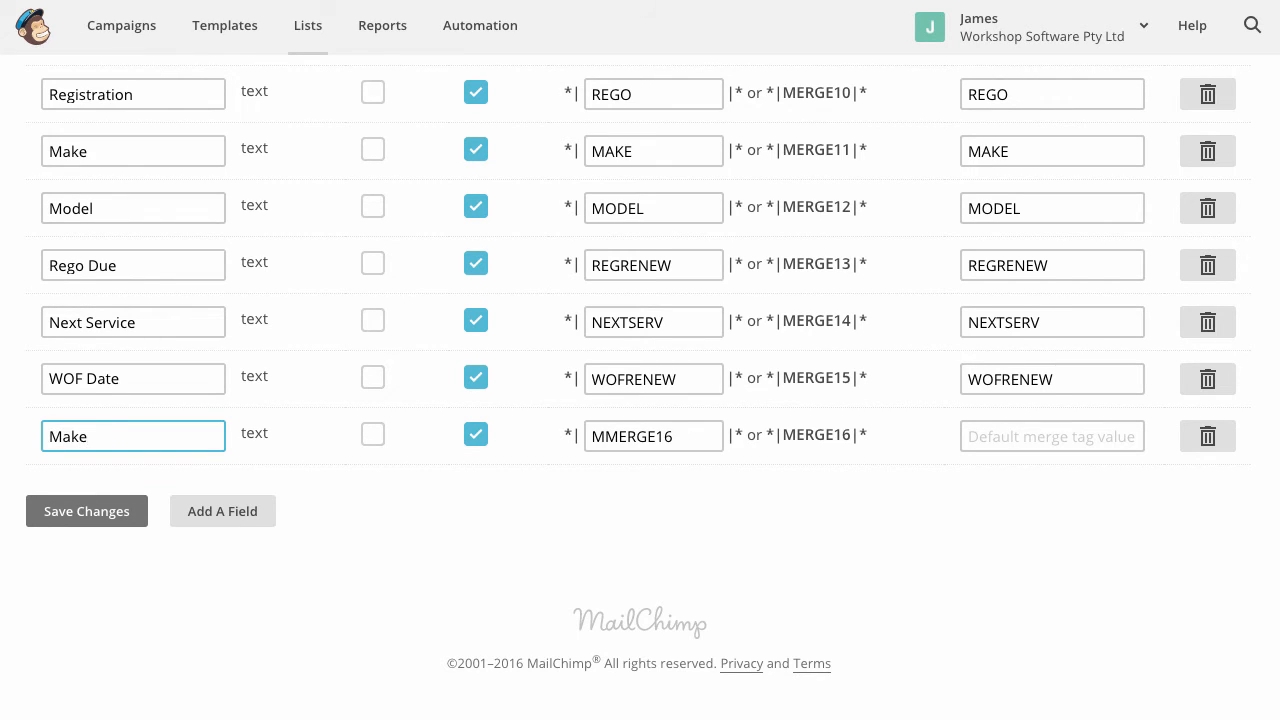
click(653, 436)
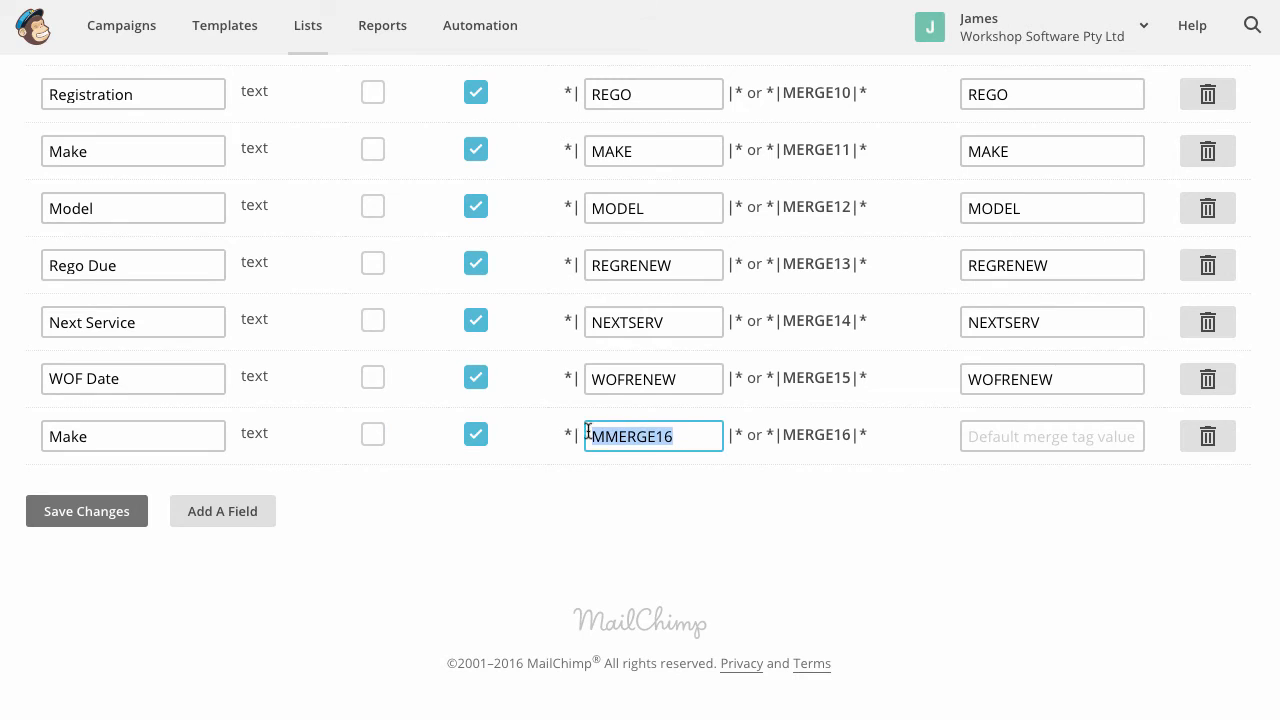
text(MAKE)
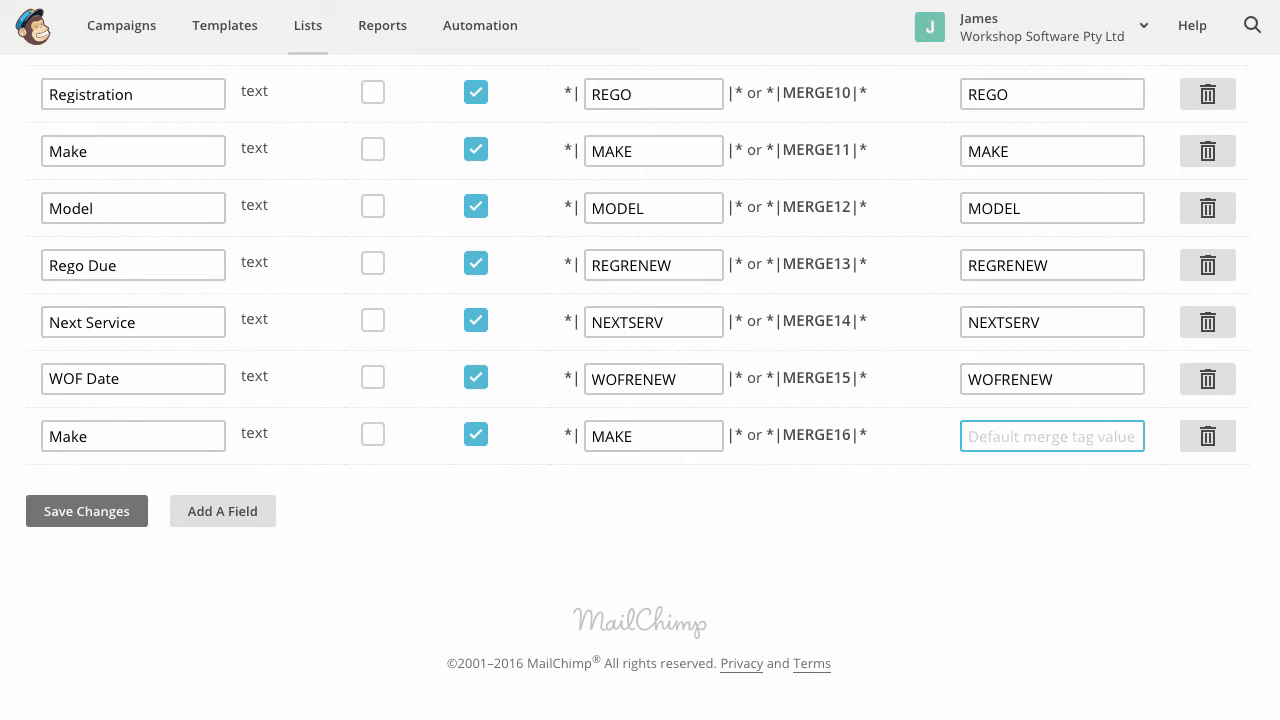
text(MAKE)
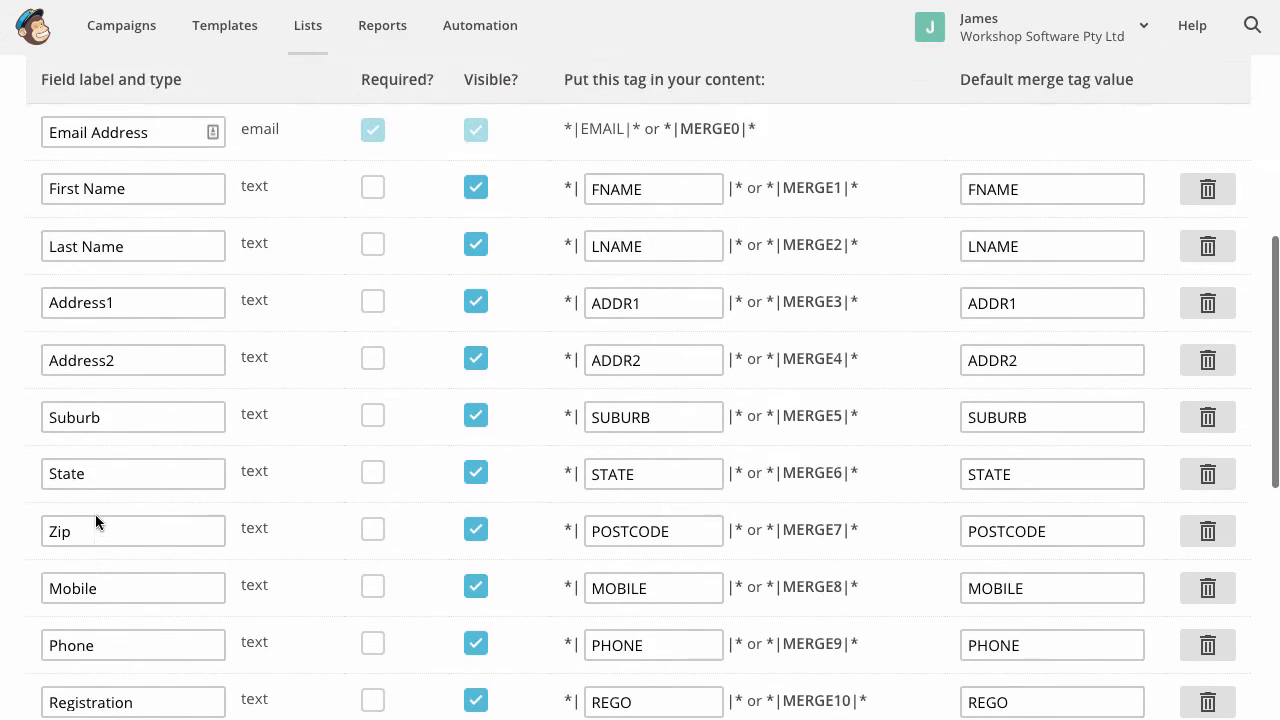
Step: Save the Customers list field changes and switch over to the Workshop Software dashboard
scroll(down, 3)
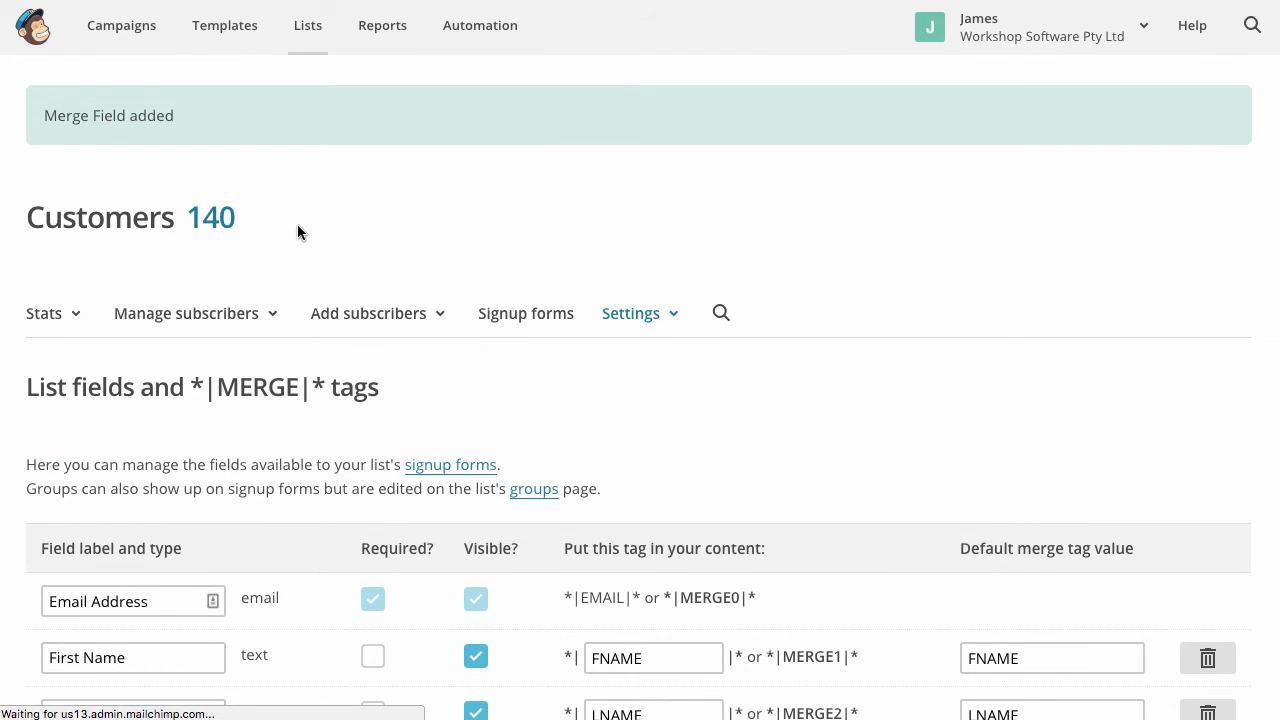
click(186, 313)
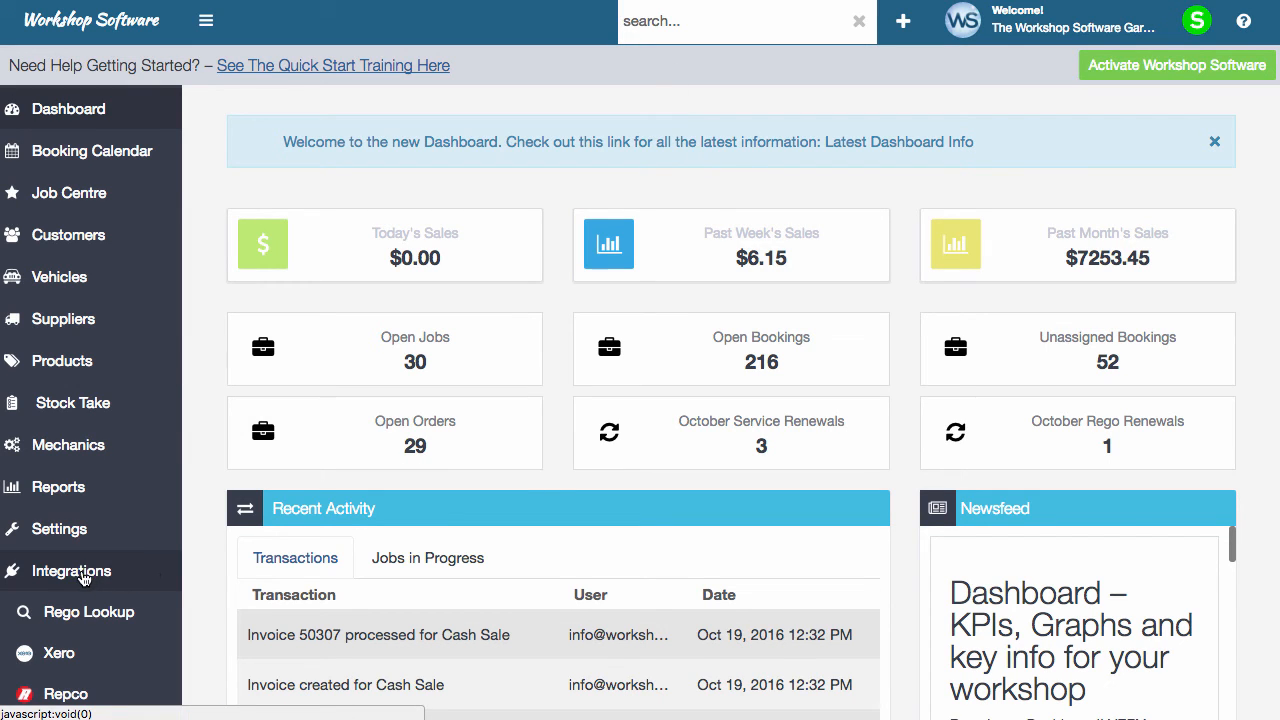
Step: Go to Integrations > MailChimp and start authorization from the Not Authorized panel
scroll(down, 3)
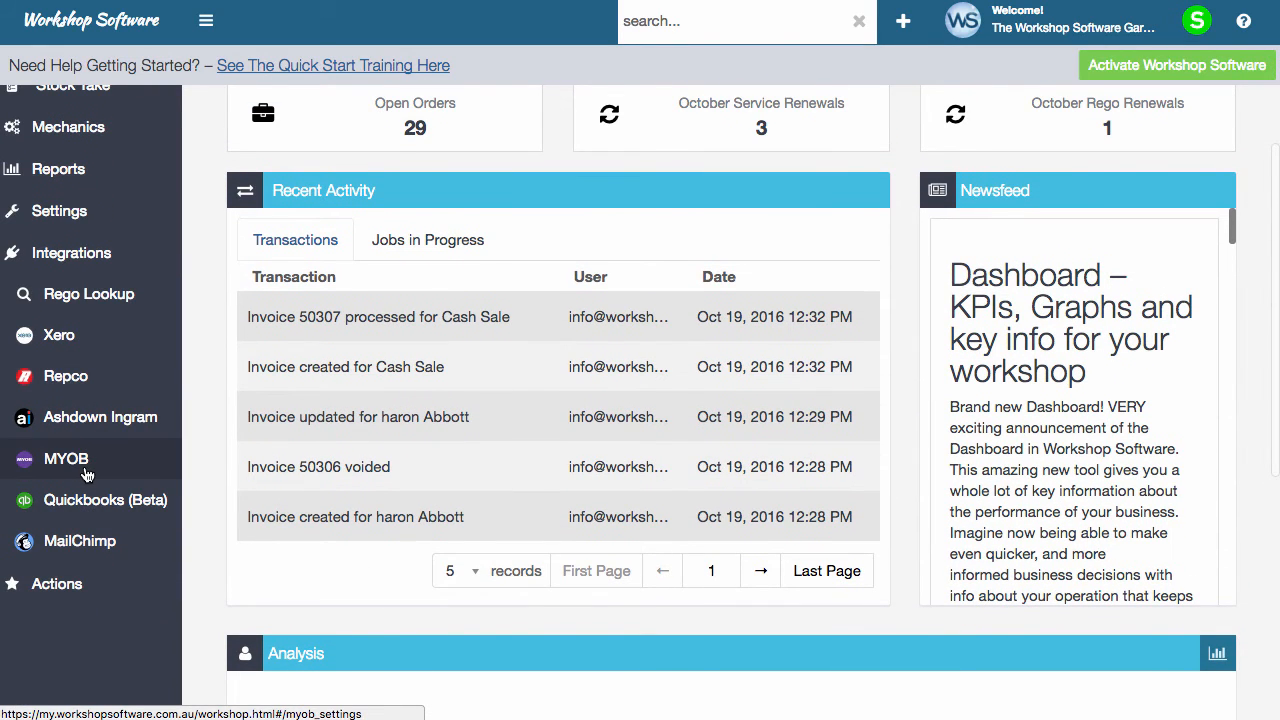
mouse_move(100, 417)
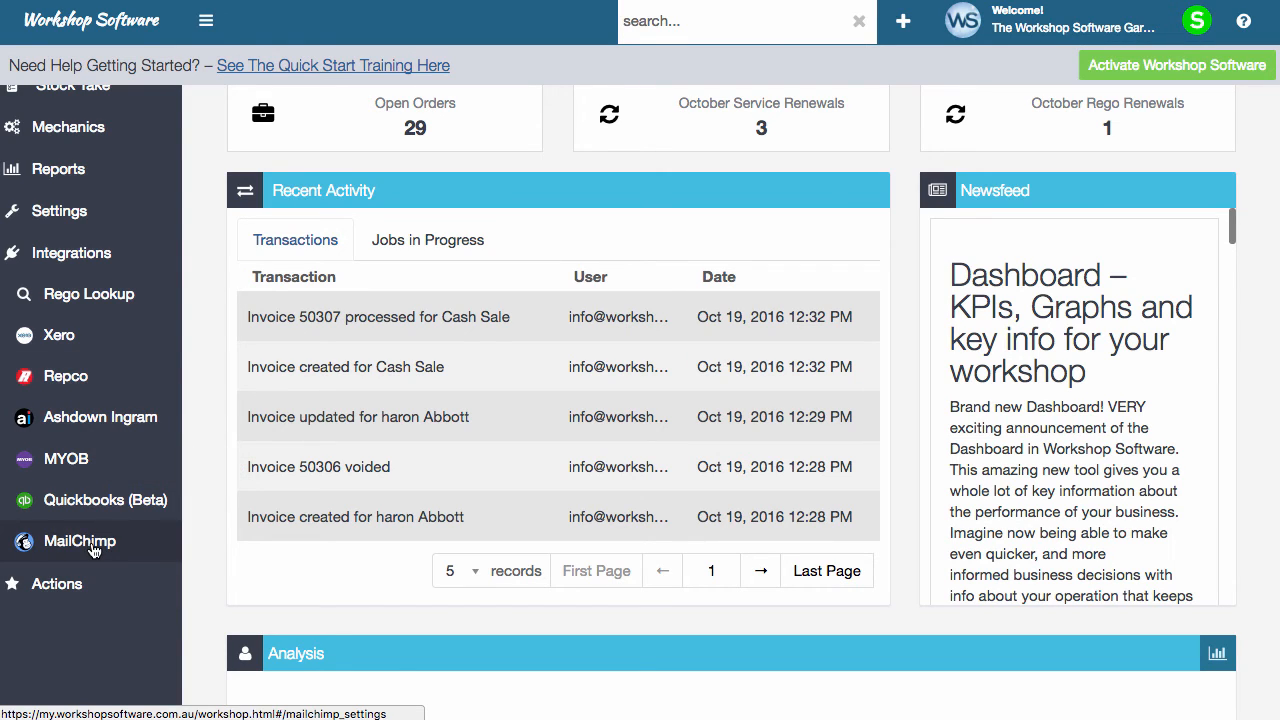
click(79, 541)
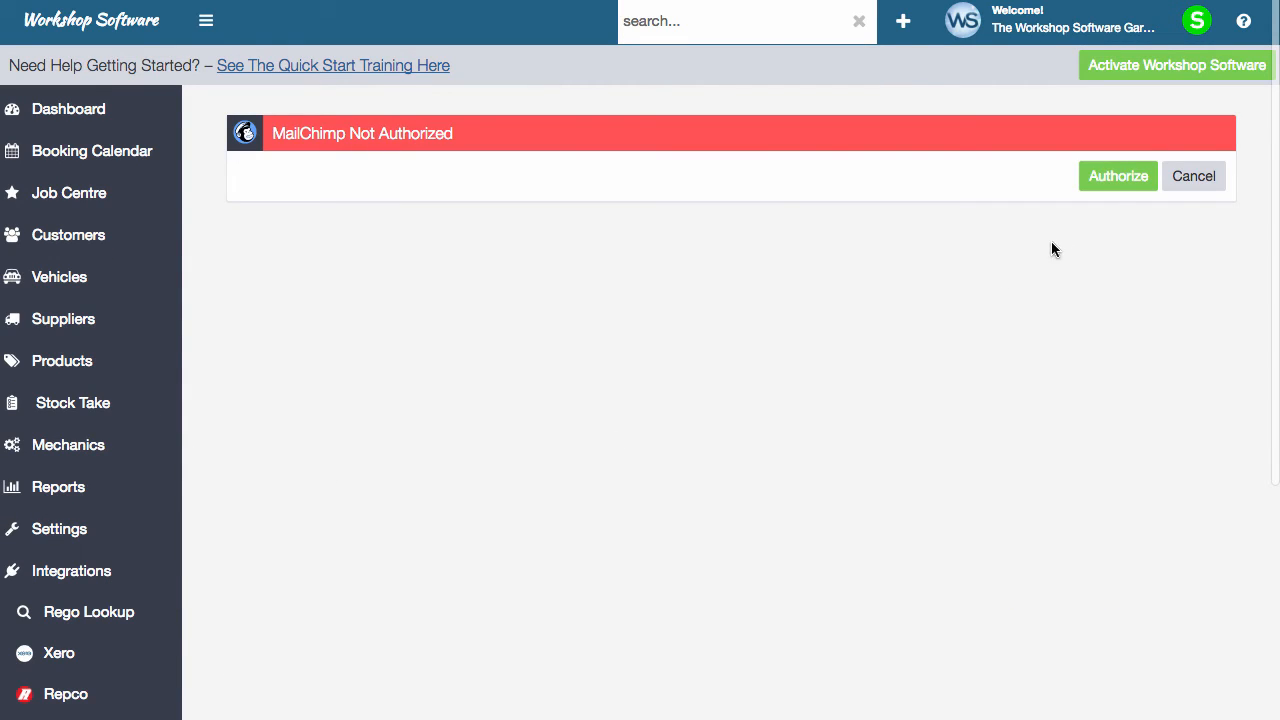
click(1117, 175)
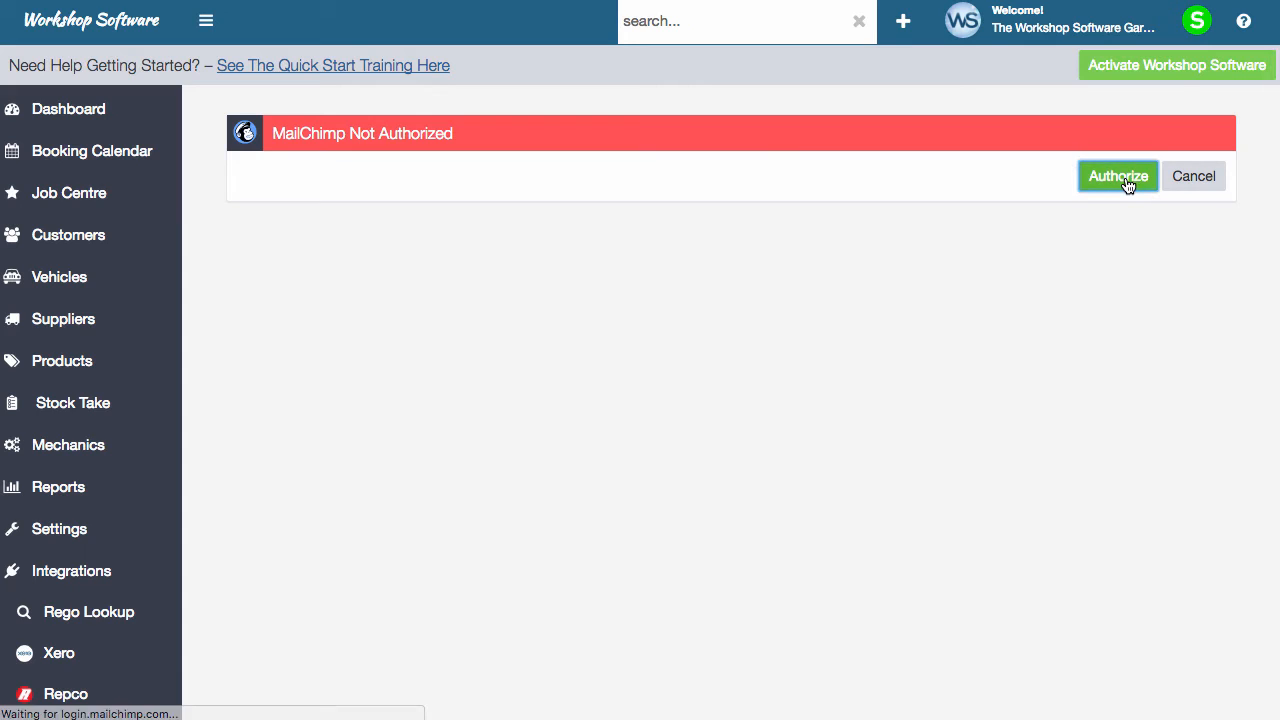
Step: Log in on the Connect Workshop page with the MailChimp username and password
click(1117, 175)
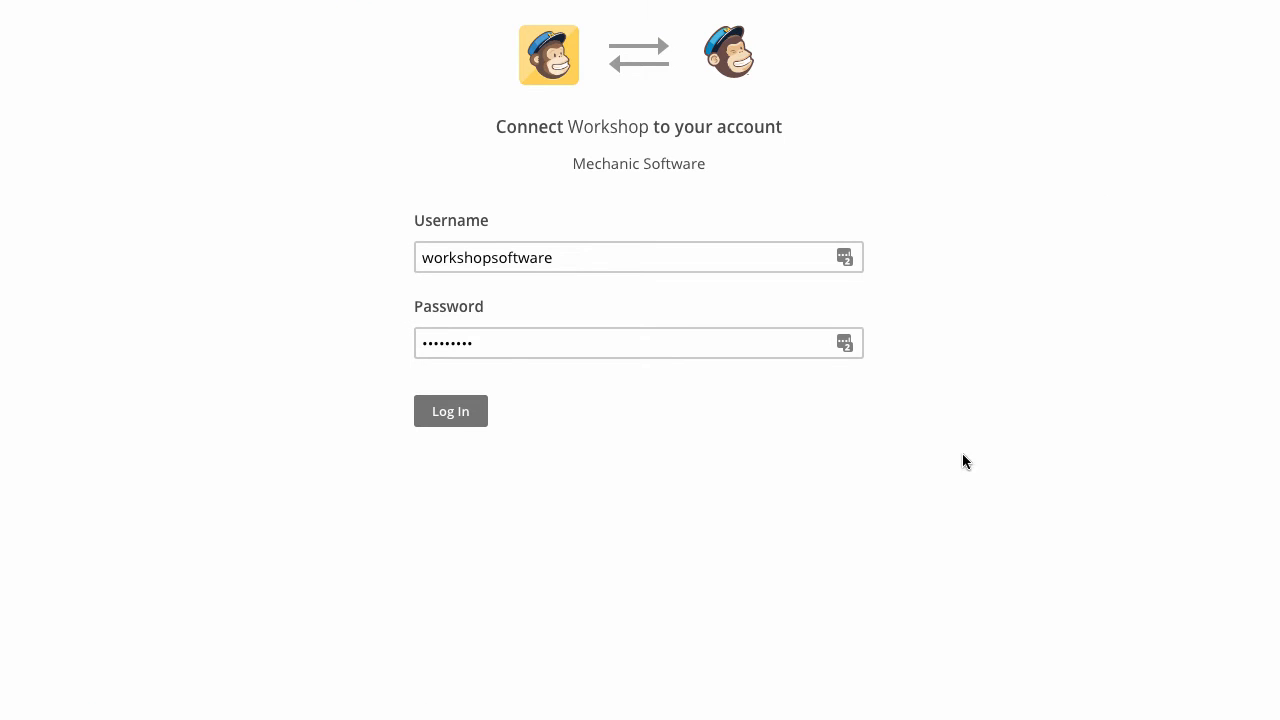
click(450, 411)
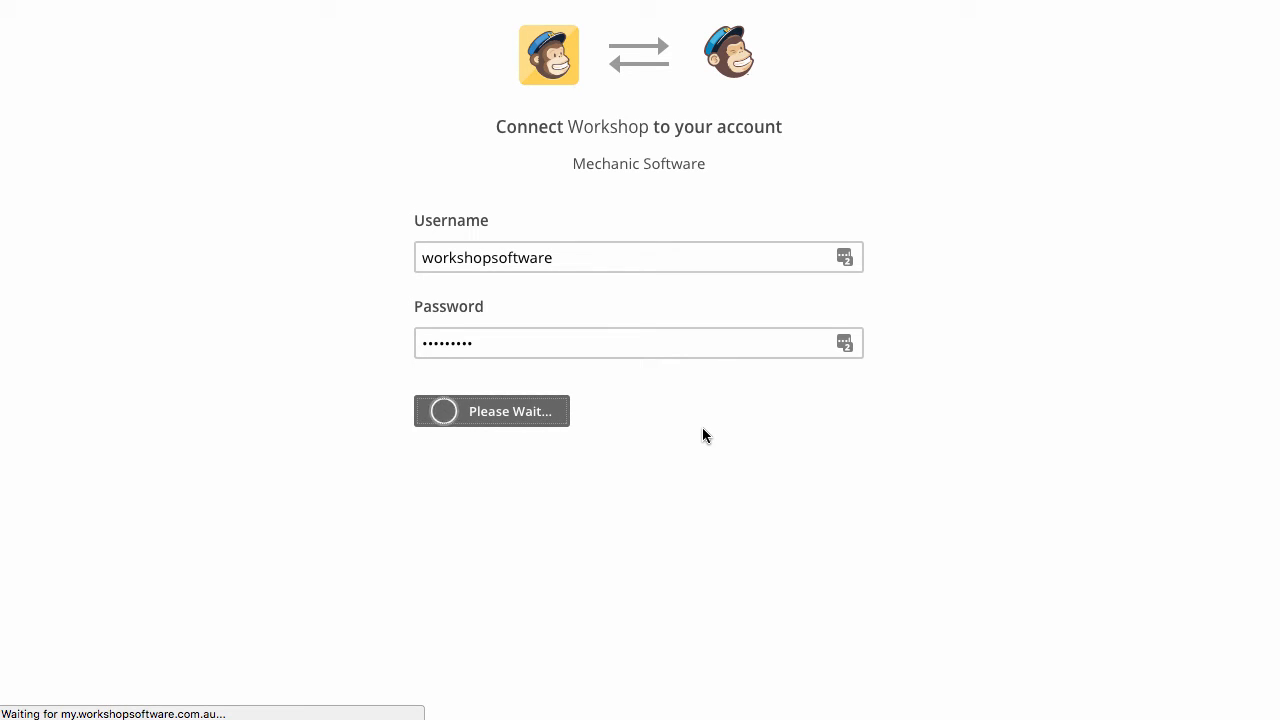
click(491, 411)
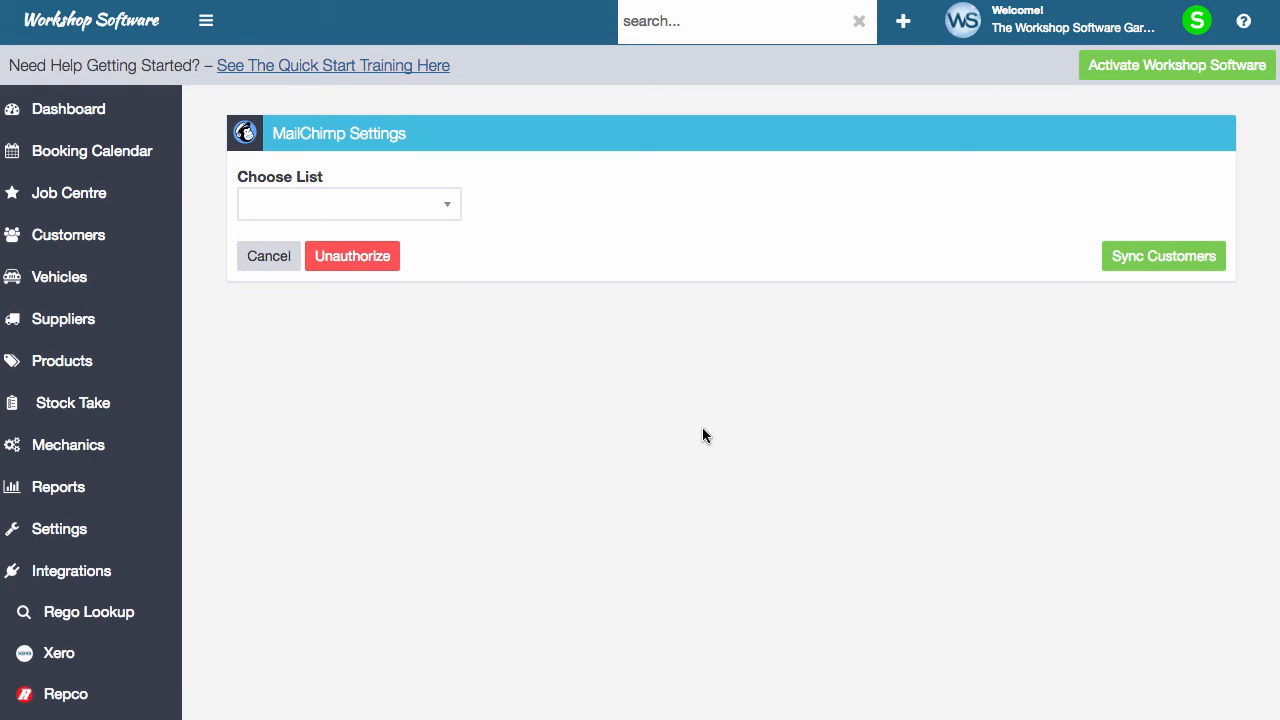
mouse_move(647, 242)
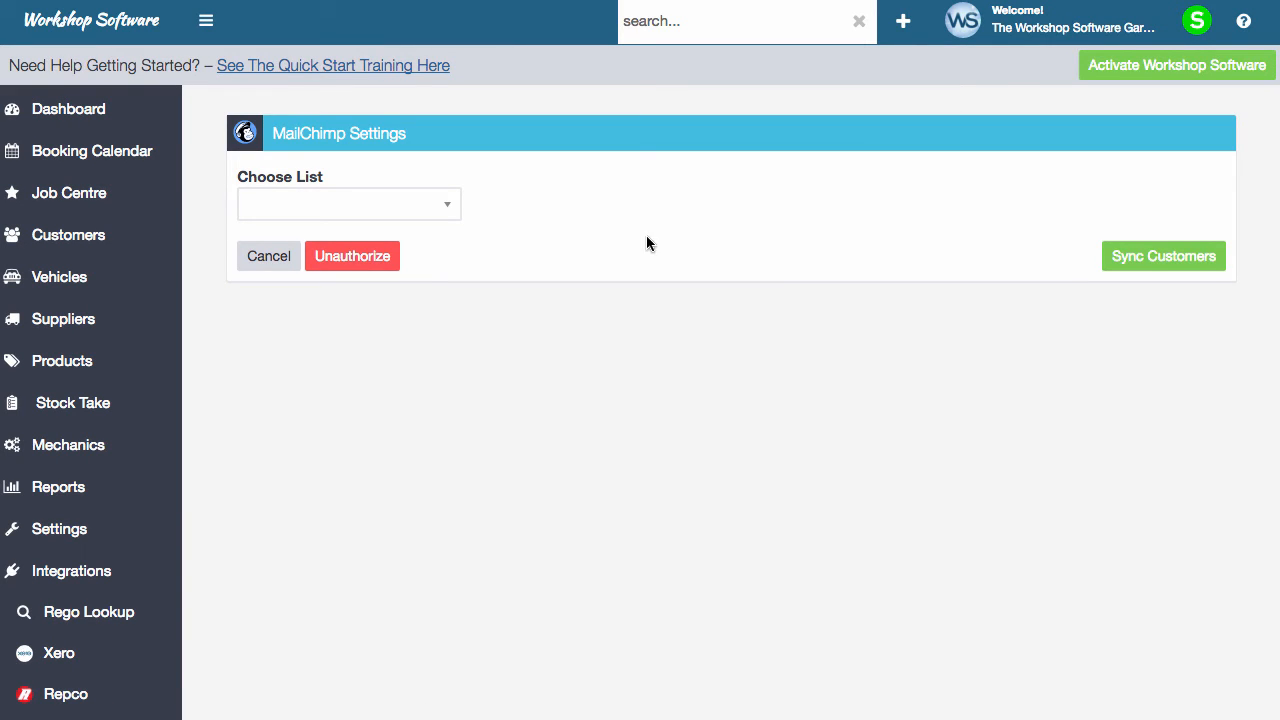
Step: Pick the target list under Choose List and request Sync Customers
click(348, 203)
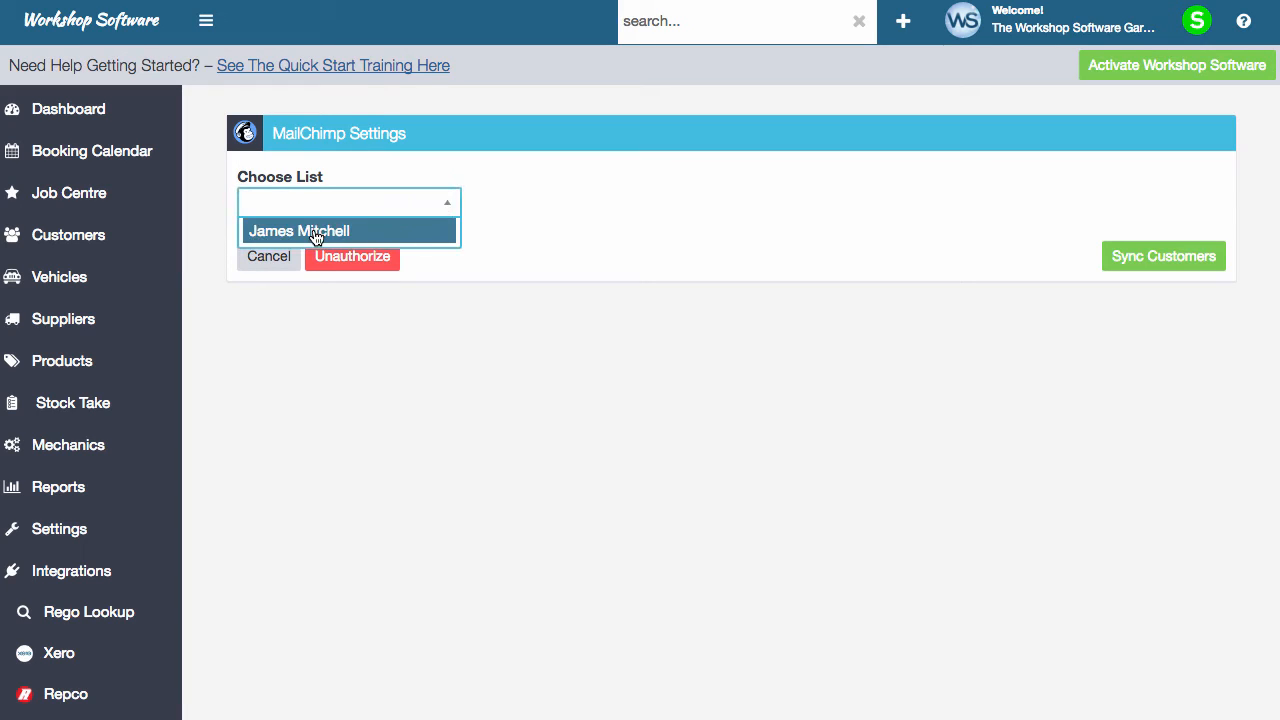
click(315, 230)
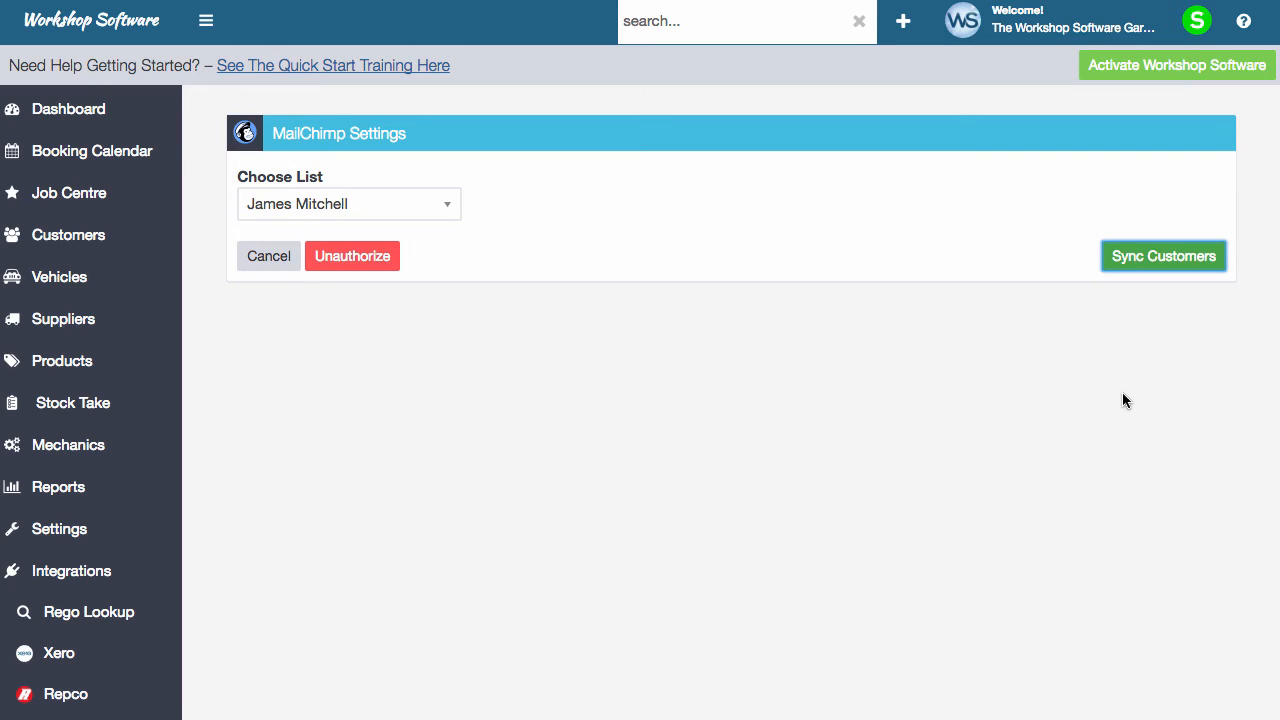
click(1163, 255)
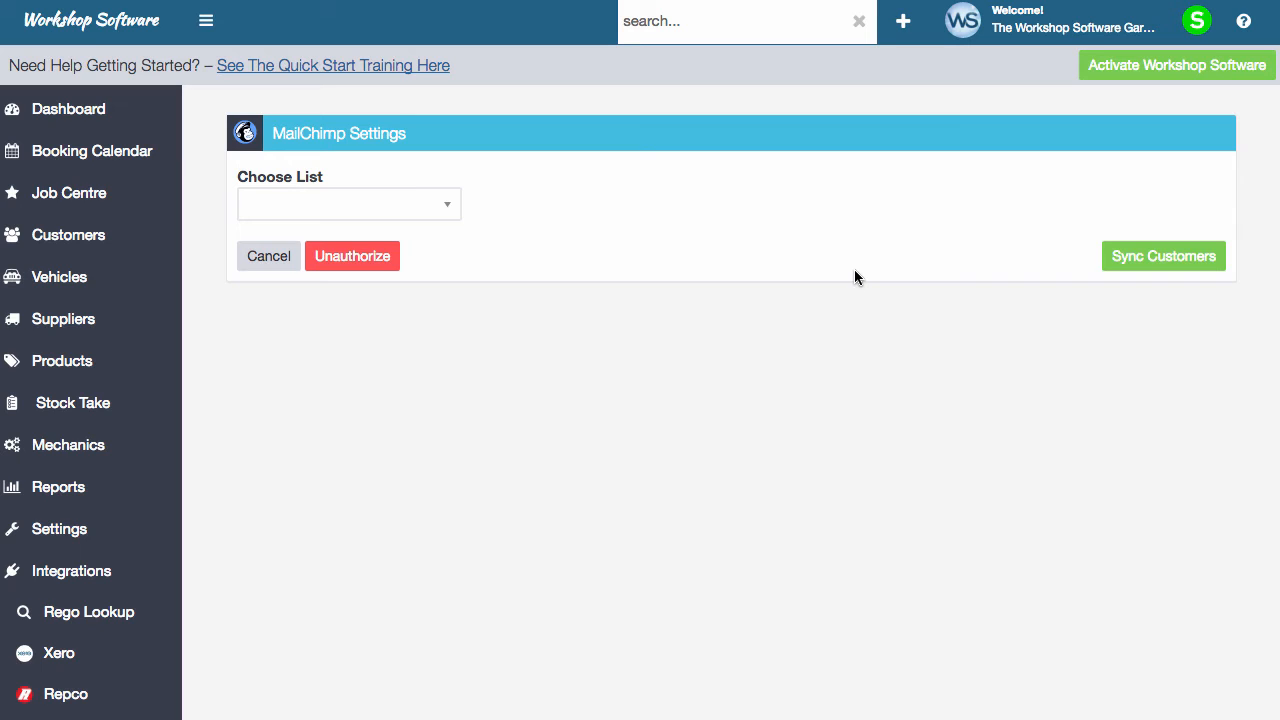
mouse_move(855, 280)
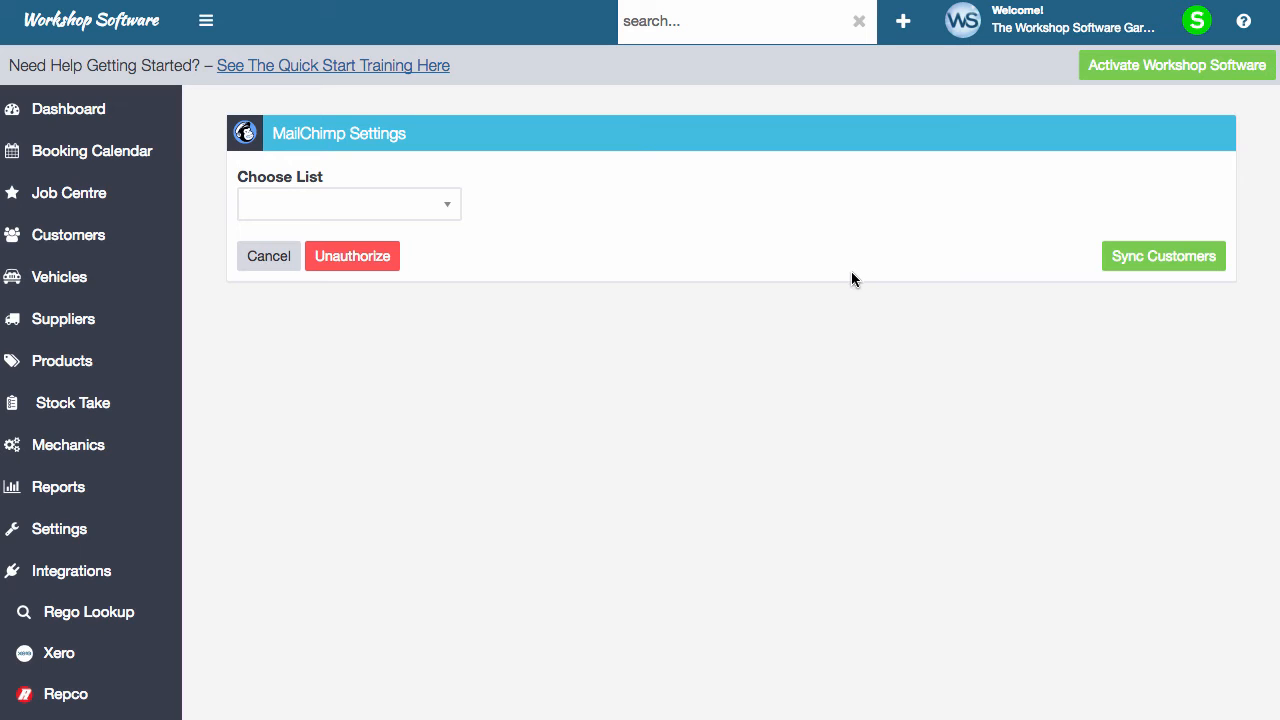
mouse_move(650, 308)
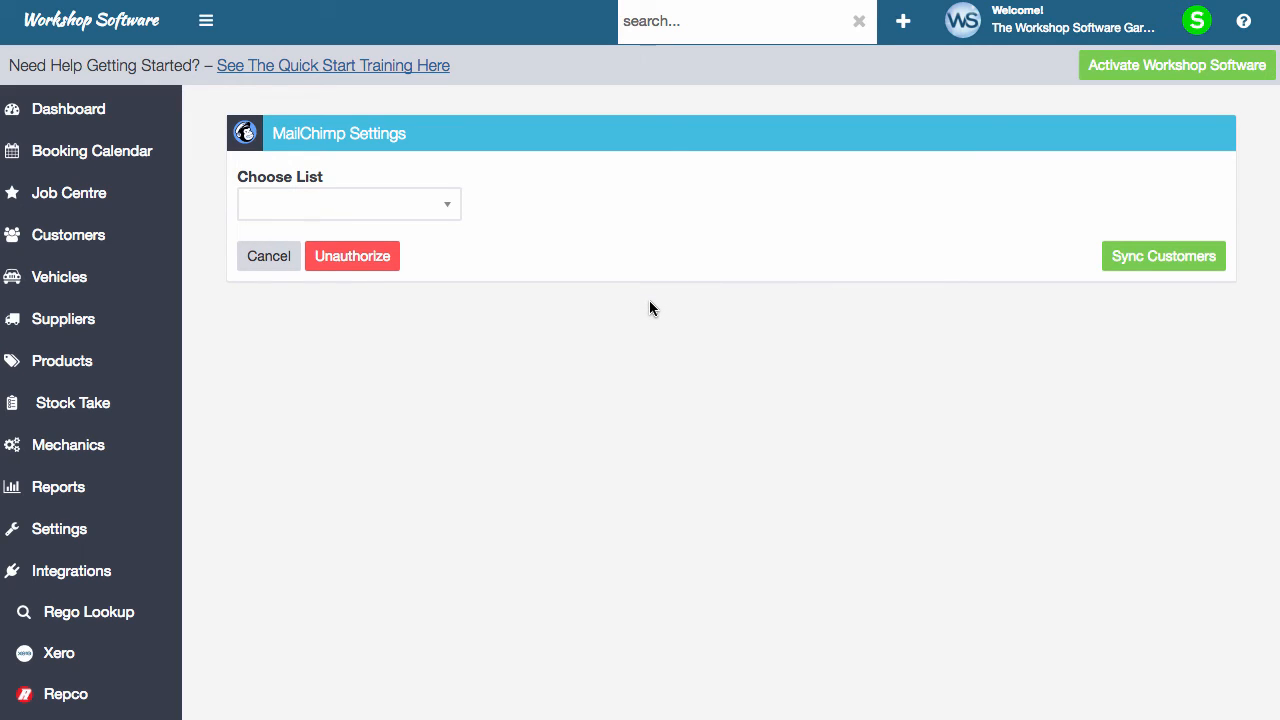
mouse_move(68, 234)
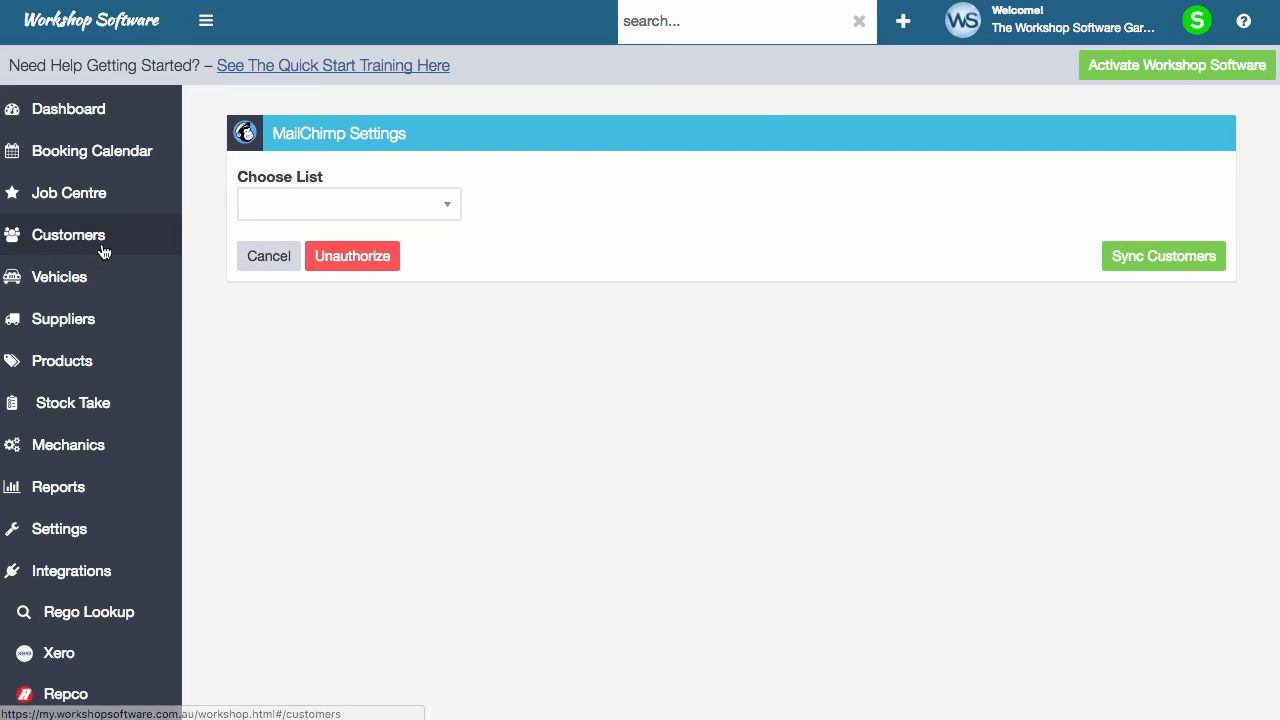
Step: Show the Customers list with customer names, mobile and phone numbers
click(68, 234)
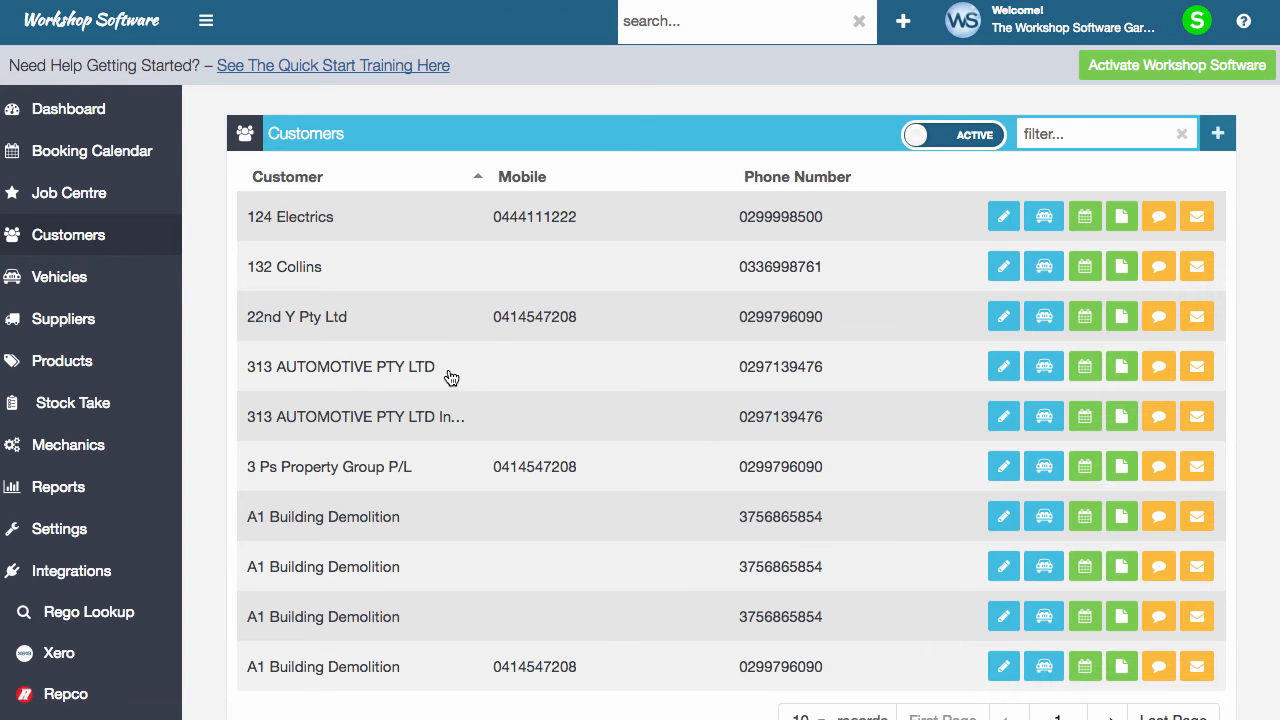
mouse_move(685, 388)
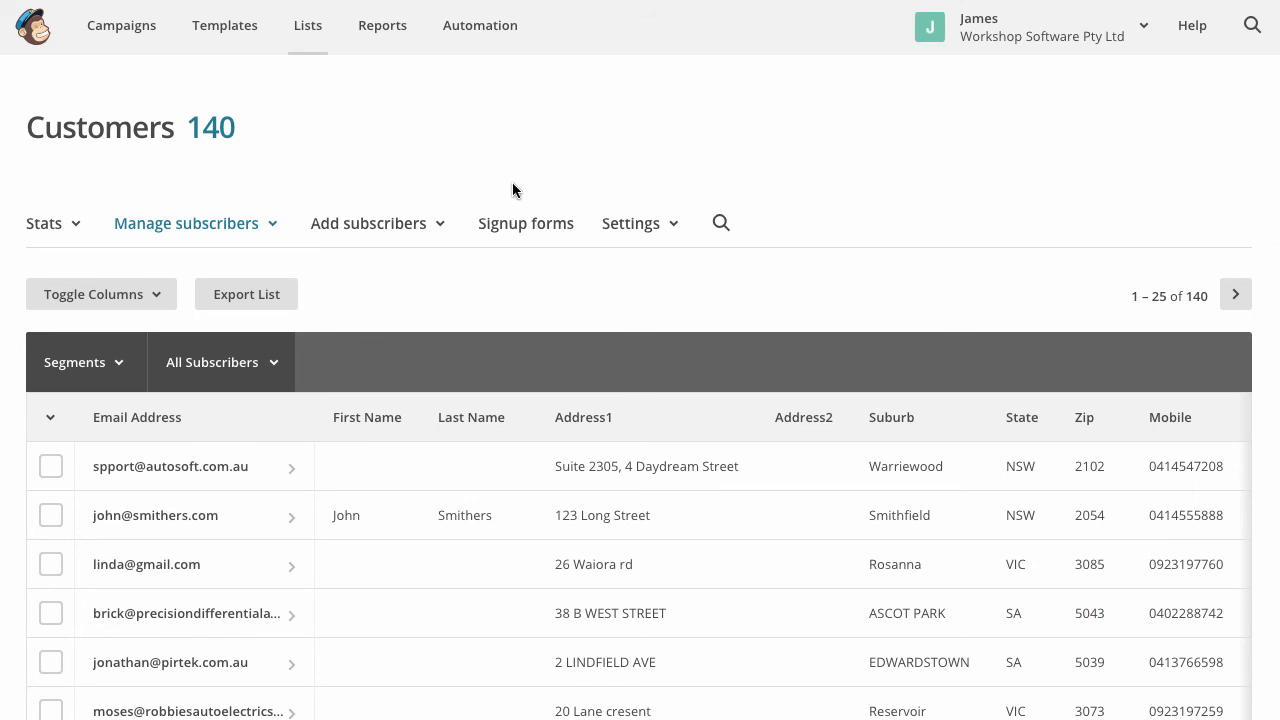
Step: Scroll through the Customers list's 140 synced subscribers
scroll(down, 3)
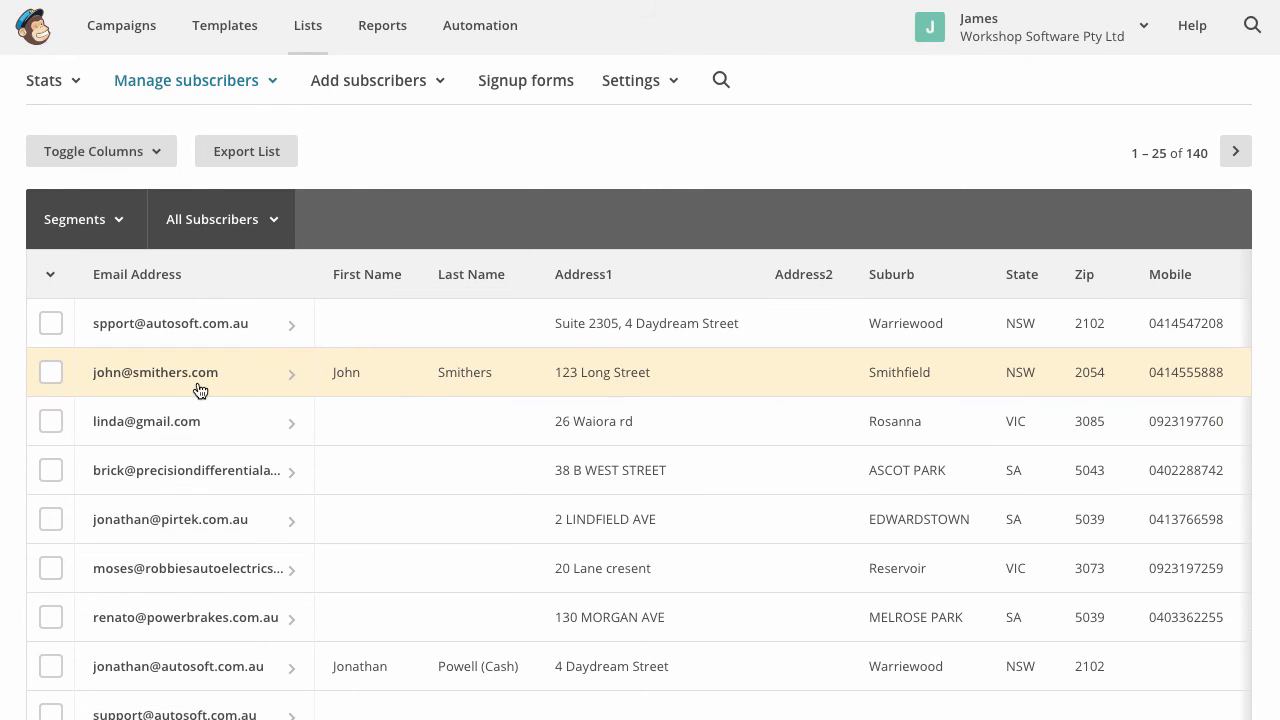
mouse_move(335, 378)
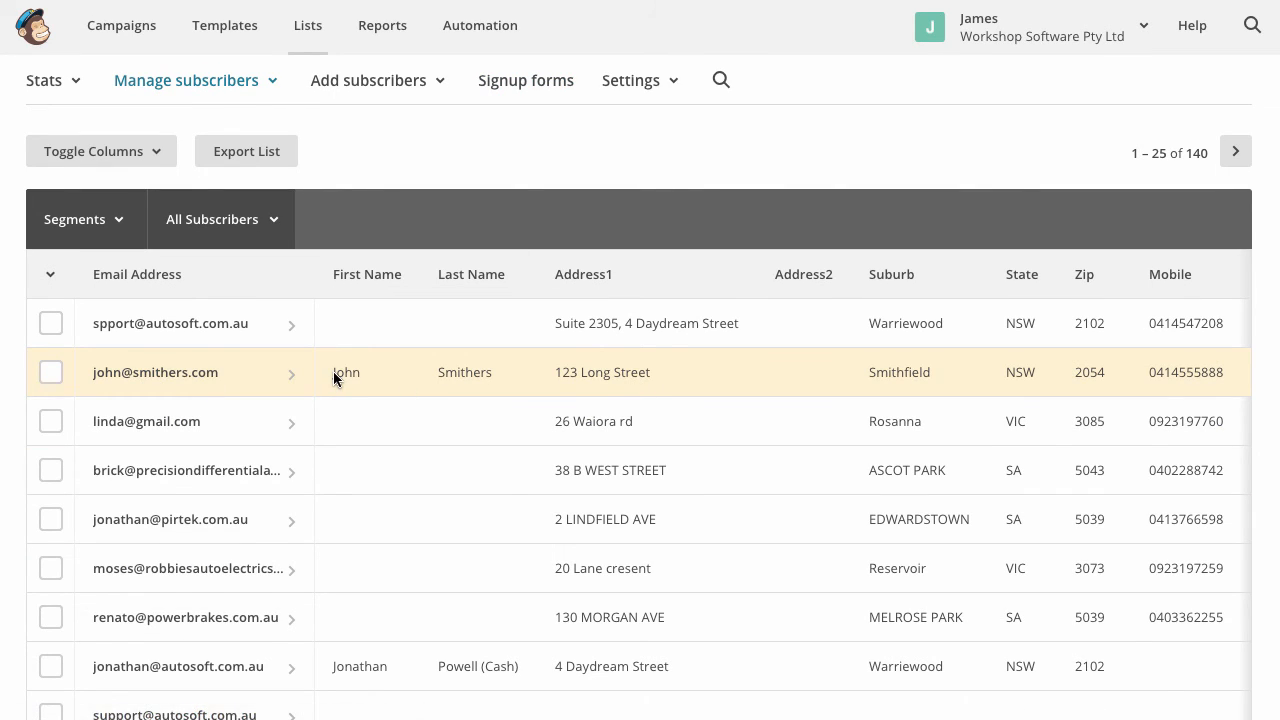
click(155, 372)
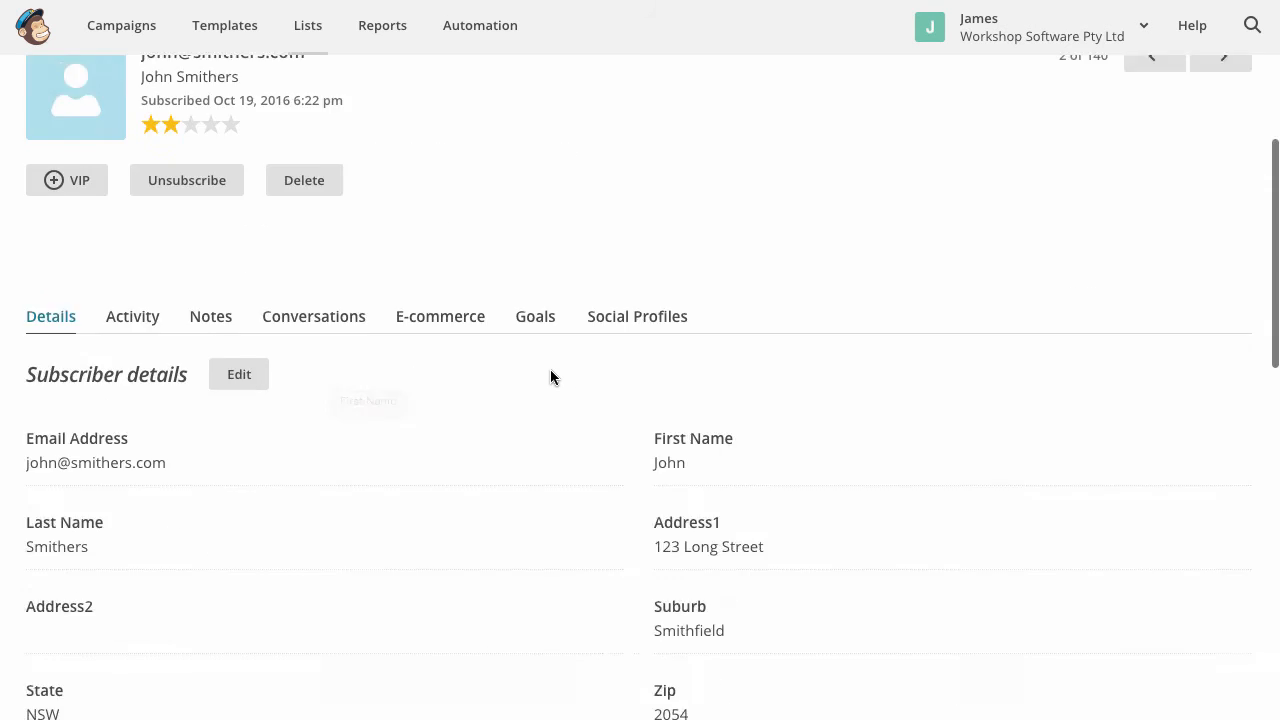
scroll(down, 3)
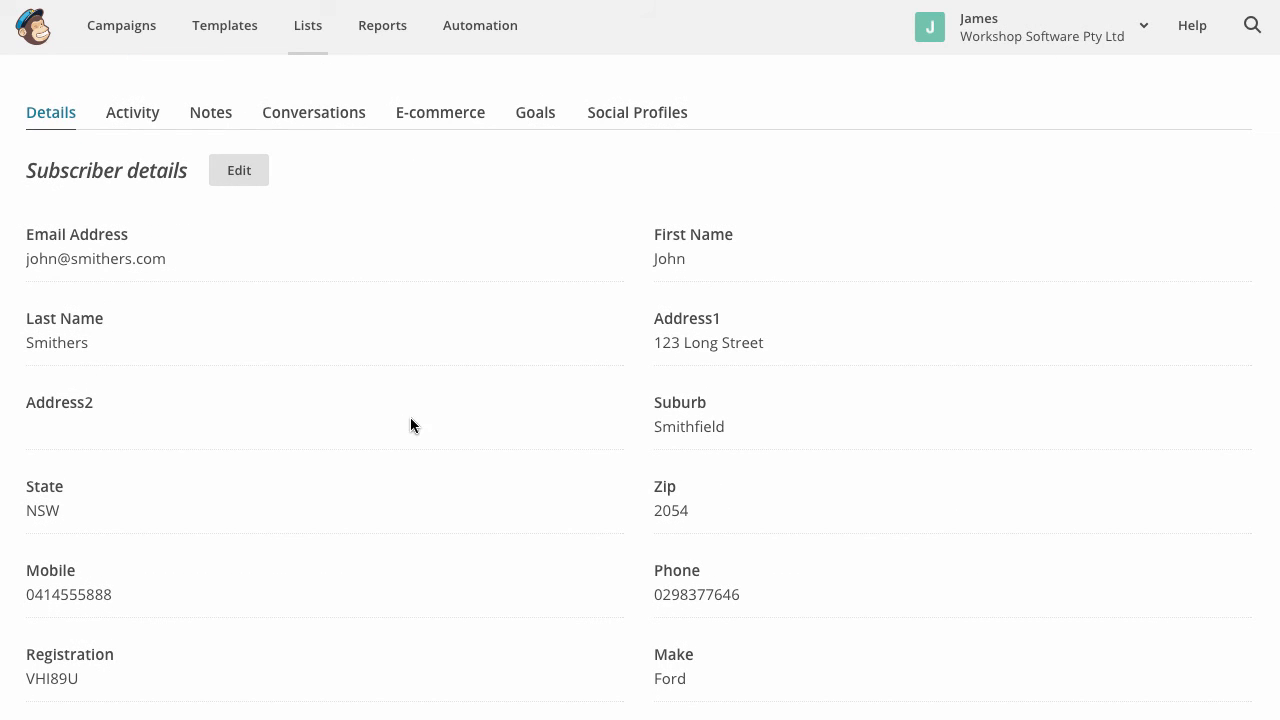
mouse_move(460, 368)
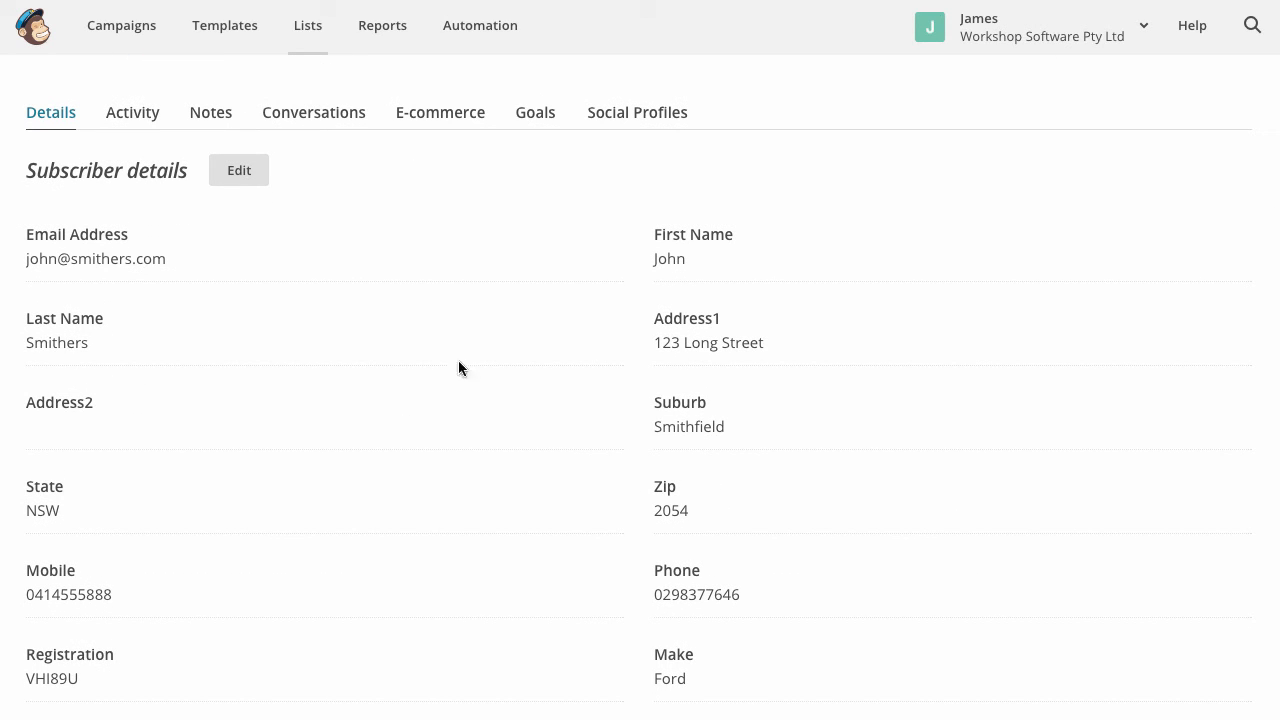
mouse_move(870, 576)
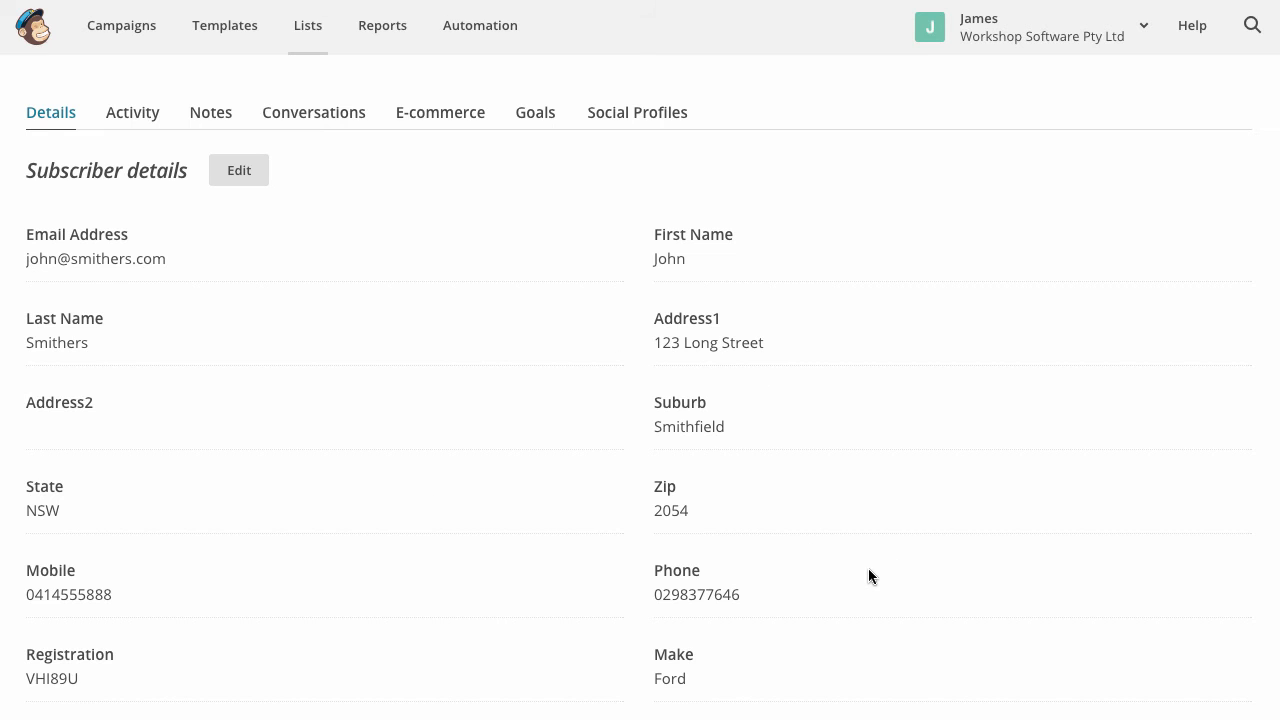
scroll(down, 3)
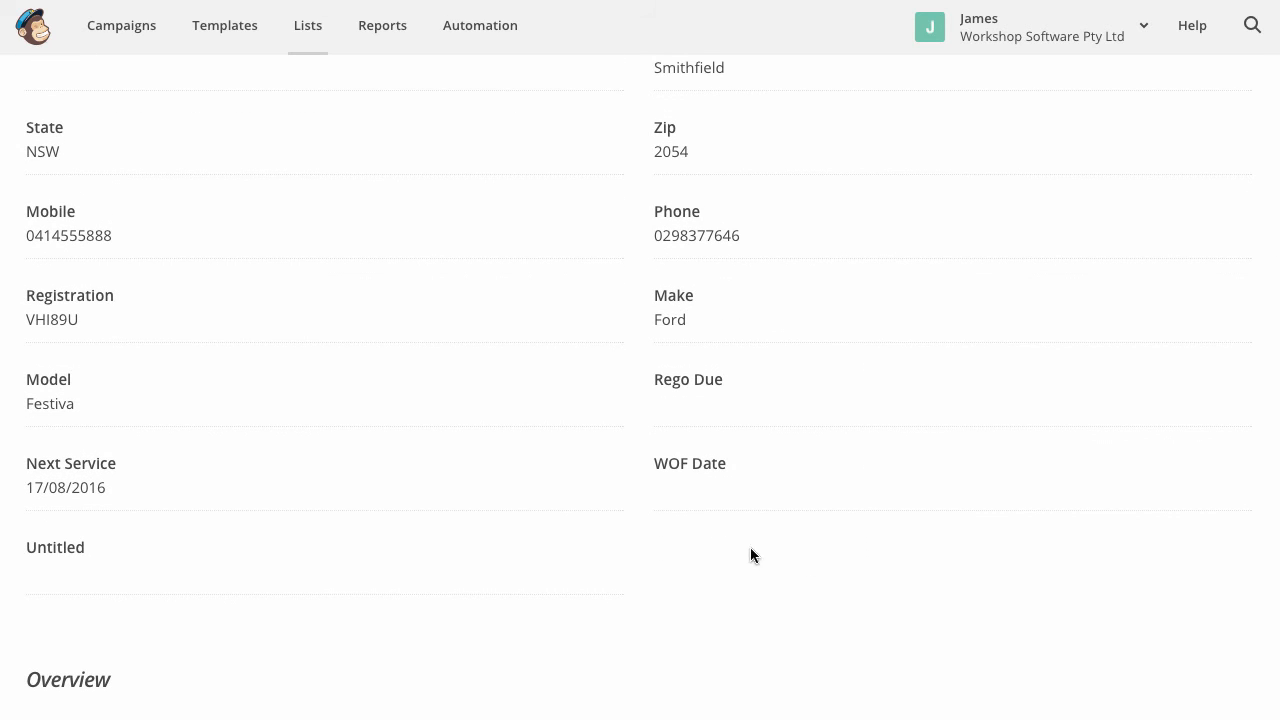
mouse_move(616, 475)
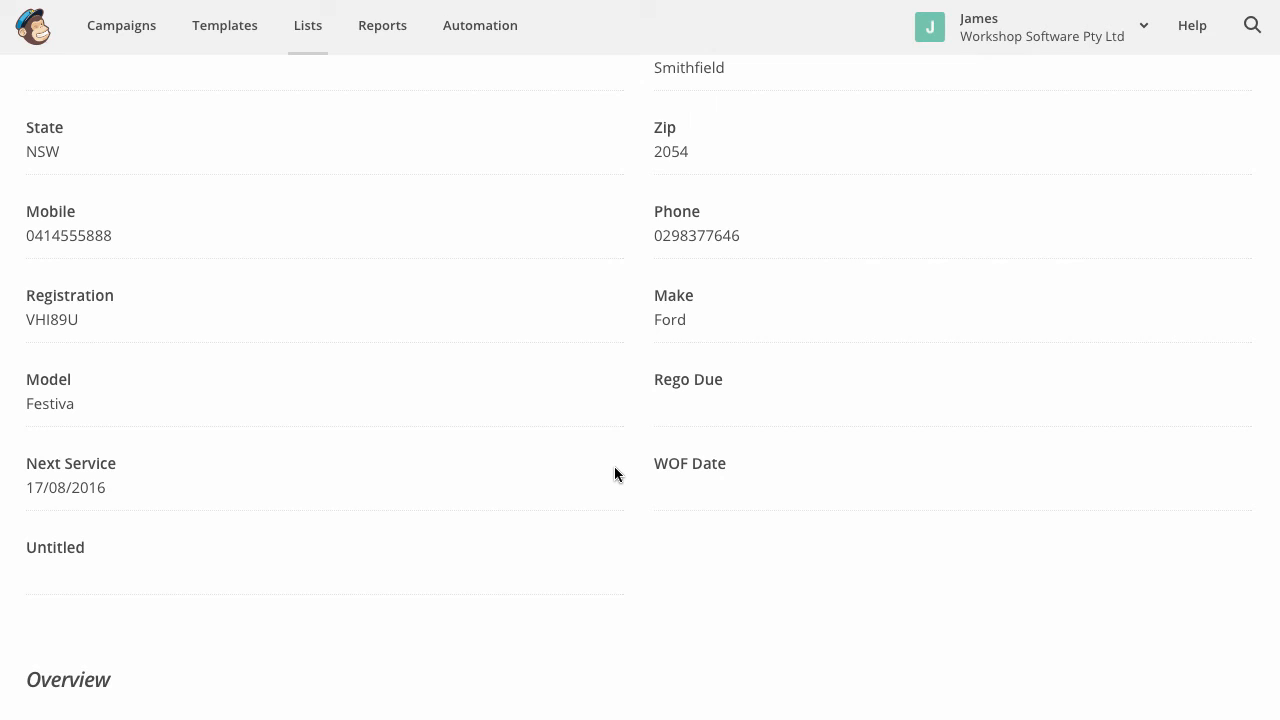
mouse_move(167, 484)
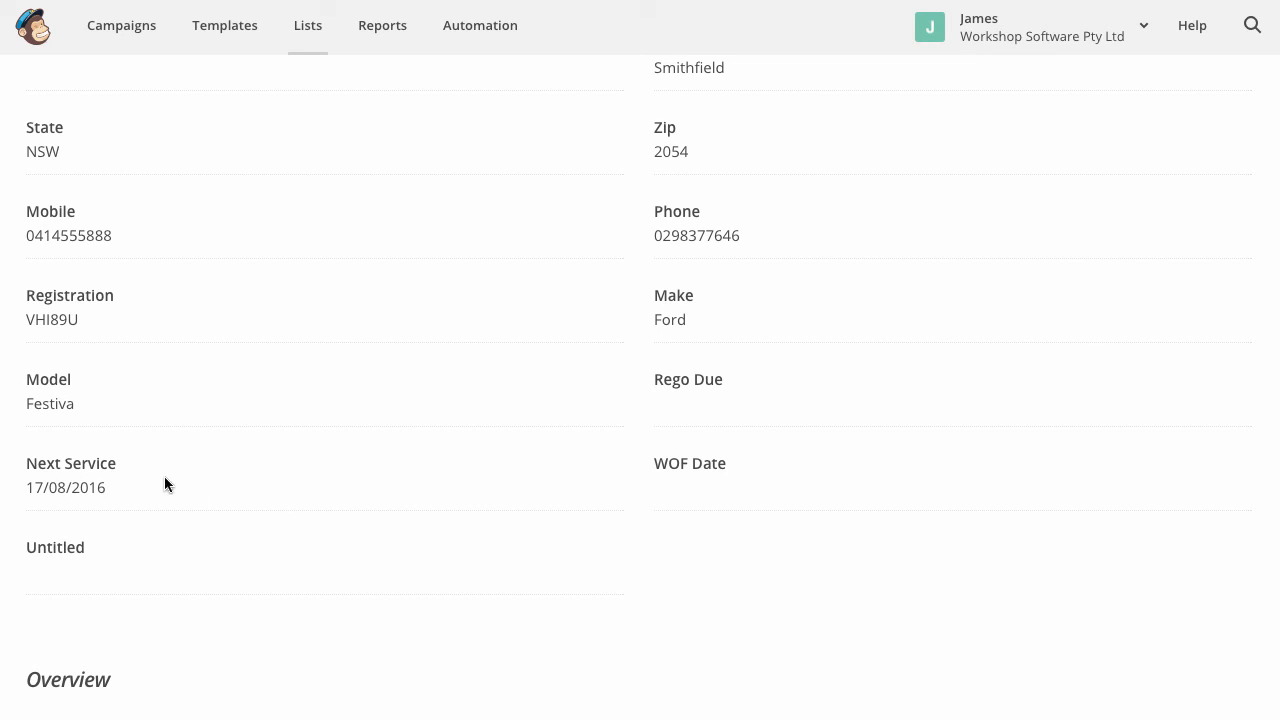
mouse_move(140, 378)
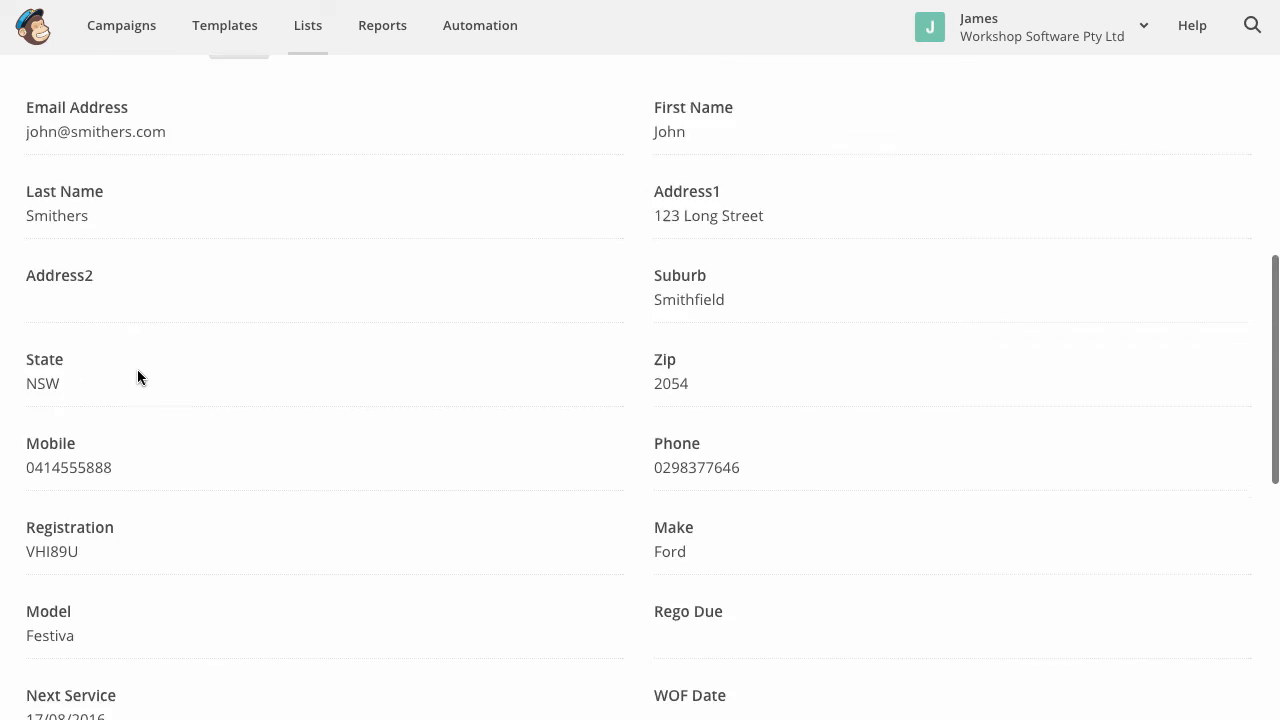
scroll(up, 3)
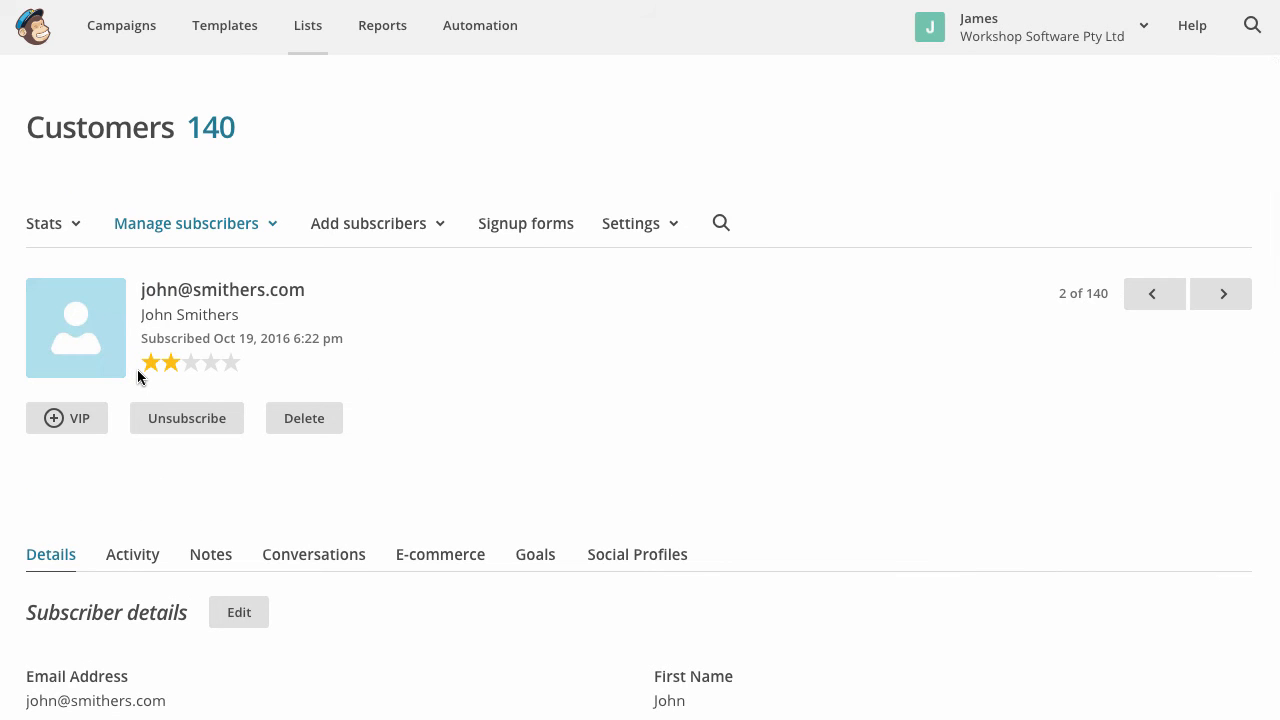